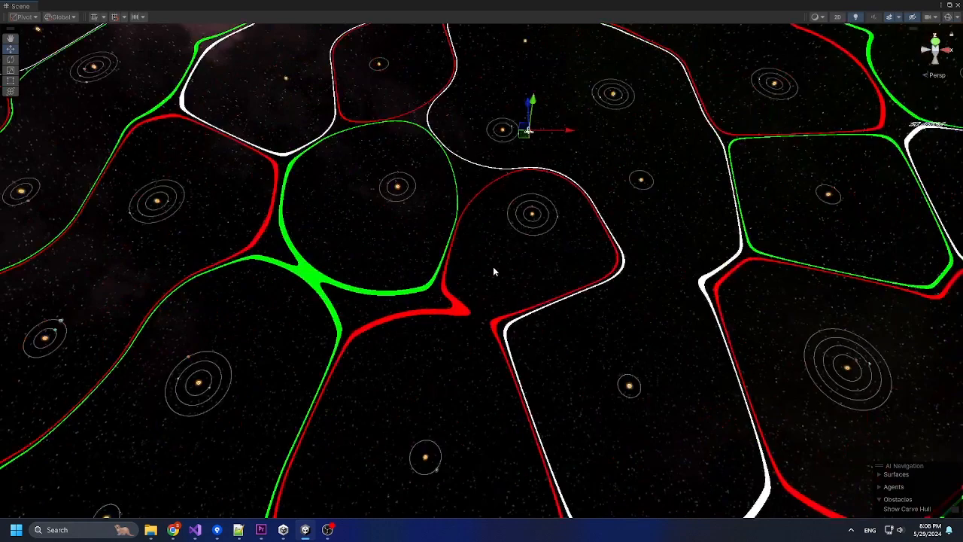
# - Drag several star systems to new positions so the coloured territory borders reshape around them
pyautogui.moveTo(494, 271); pyautogui.dragTo(511, 287)
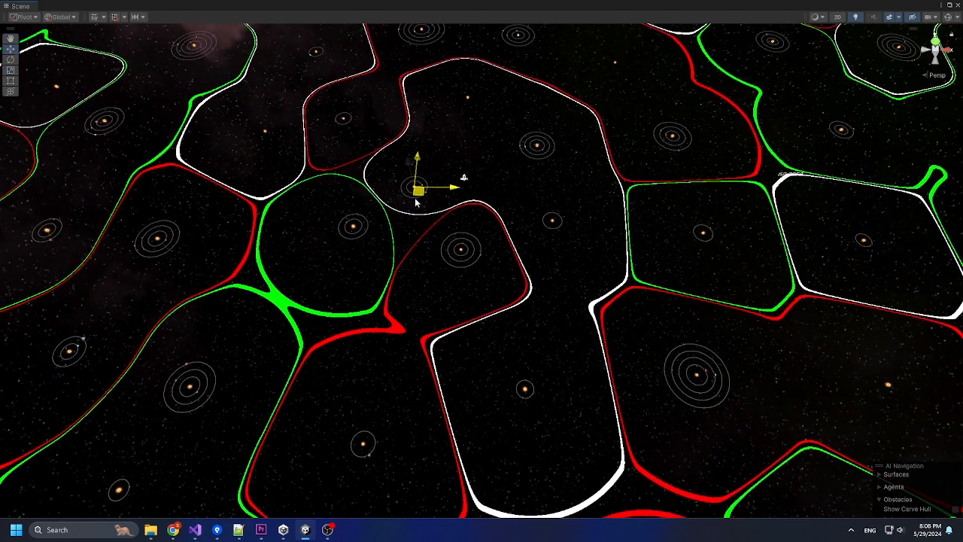
pyautogui.moveTo(418, 188); pyautogui.dragTo(569, 414)
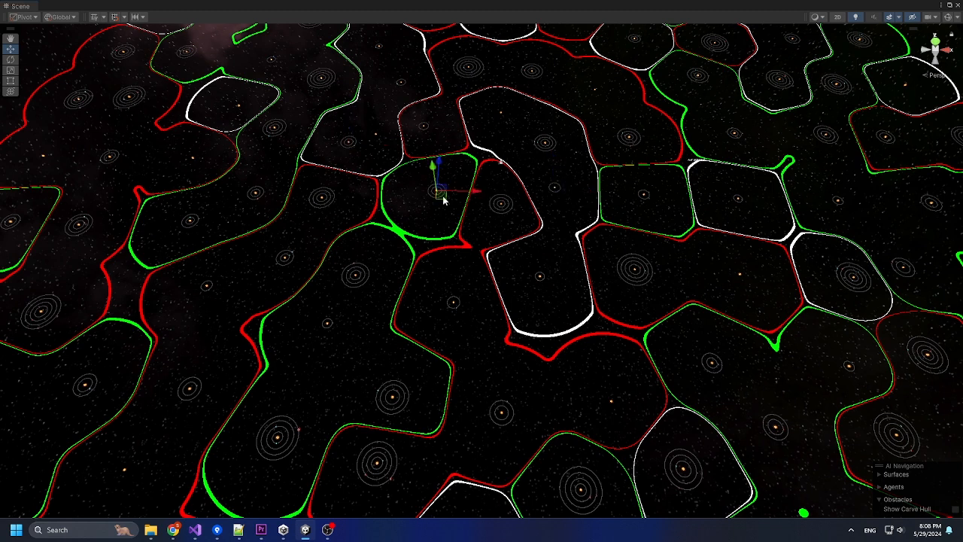
pyautogui.moveTo(440, 189); pyautogui.dragTo(384, 90)
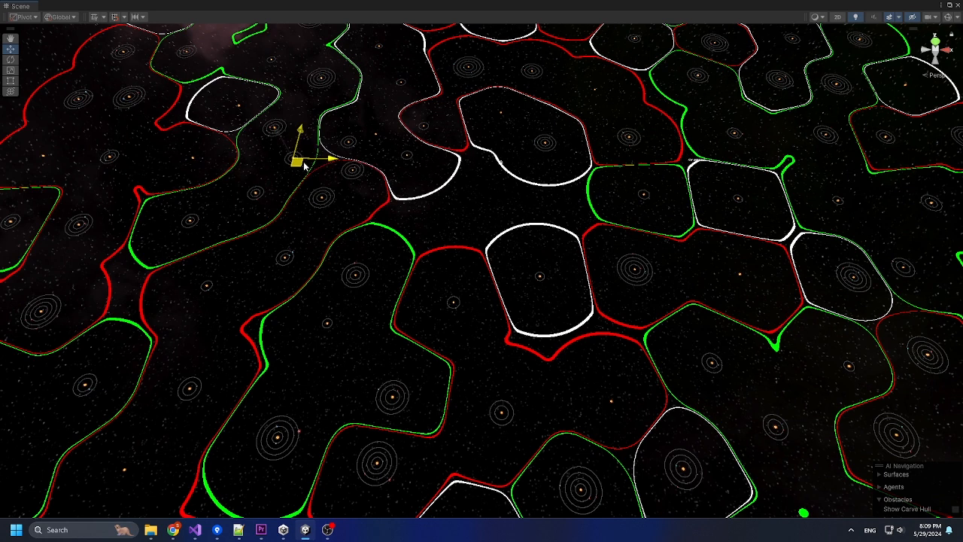
pyautogui.moveTo(301, 151); pyautogui.dragTo(439, 188)
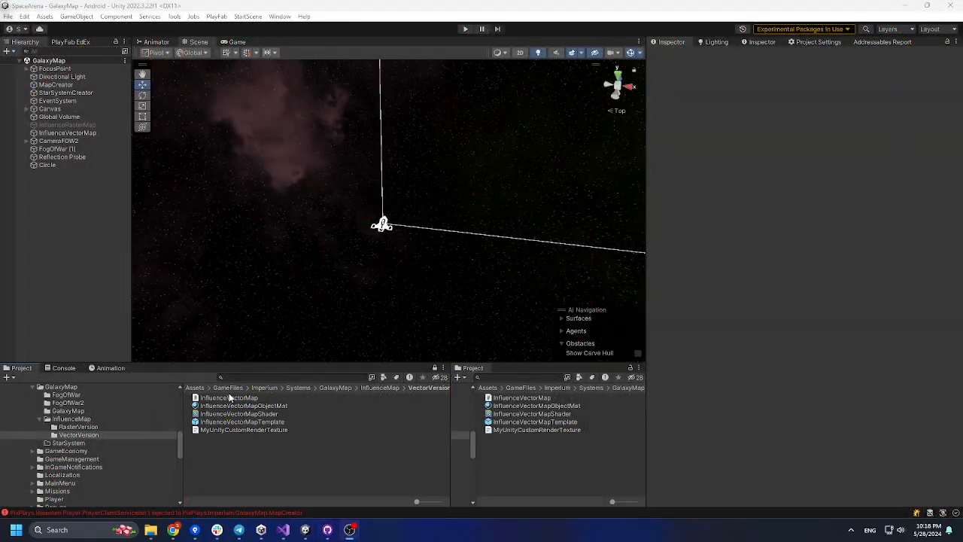
# - Inspect the InfluenceVectorMap script, ObjectMat material, shader and InfluenceVectorMapTemplate prefab in turn
pyautogui.click(228, 398)
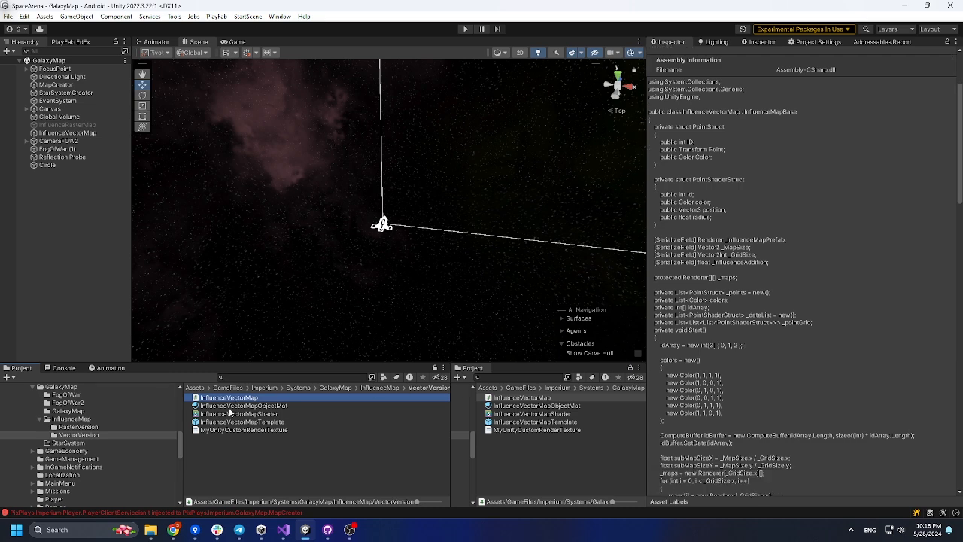
pyautogui.click(244, 406)
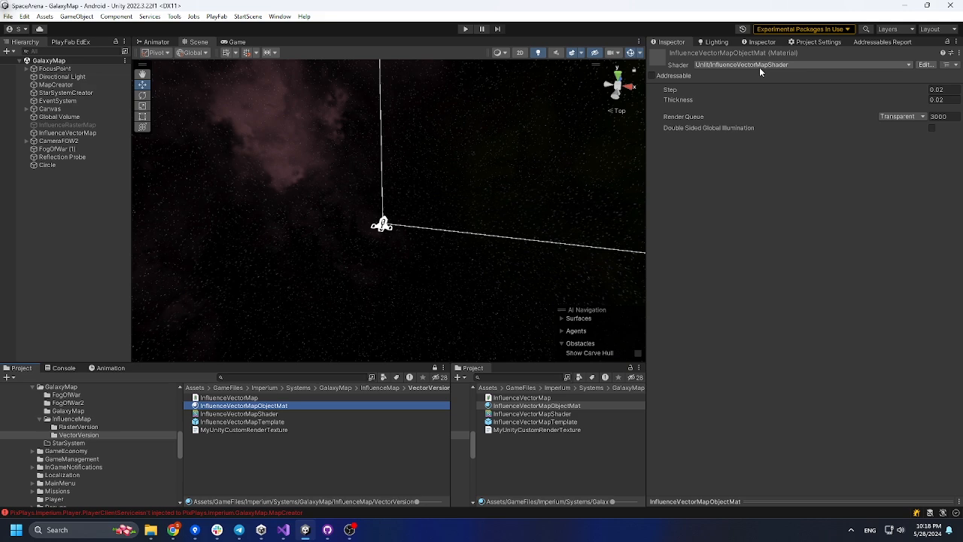
pyautogui.click(240, 414)
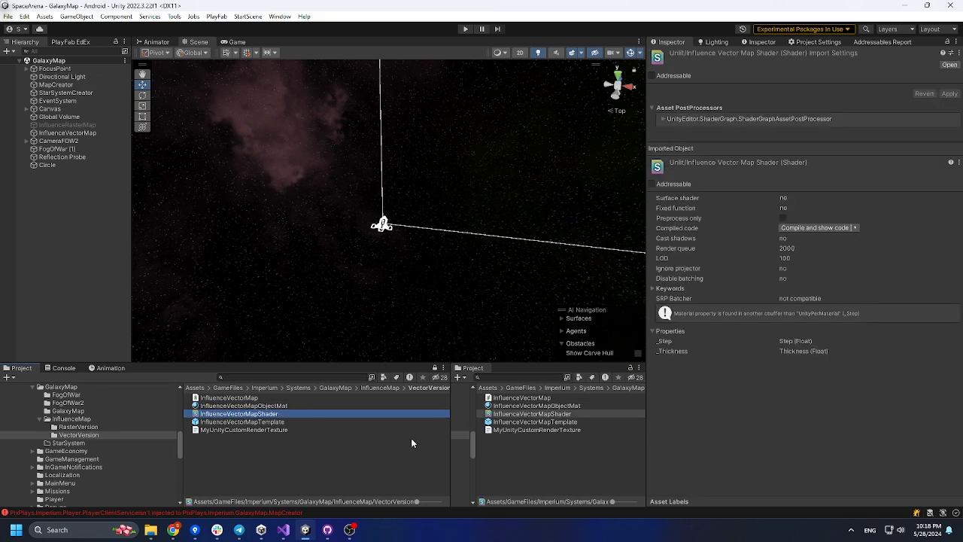
pyautogui.click(242, 421)
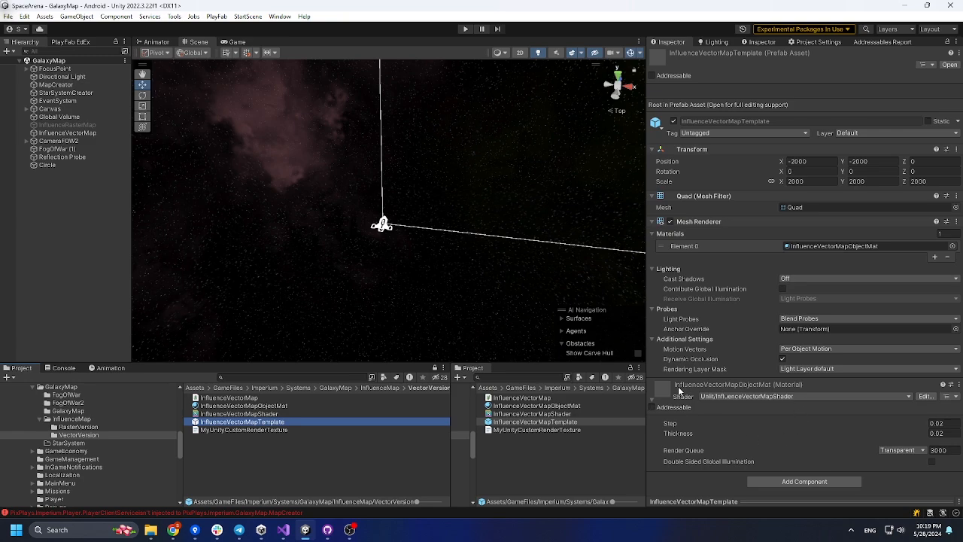
pyautogui.moveTo(812, 433)
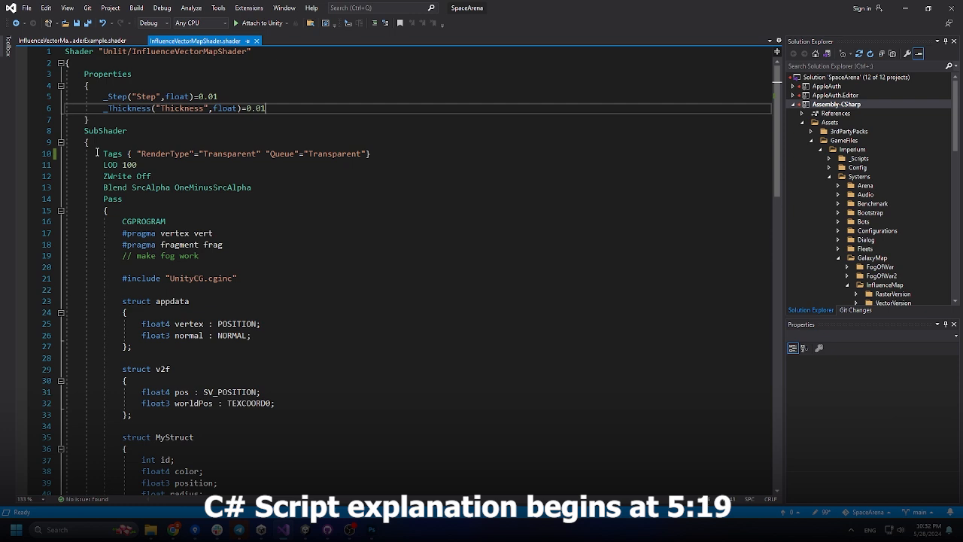
# - Read through the InfluenceVectorMapShader from its Pass and structs down to the fragment colour blending
pyautogui.doubleClick(112, 199)
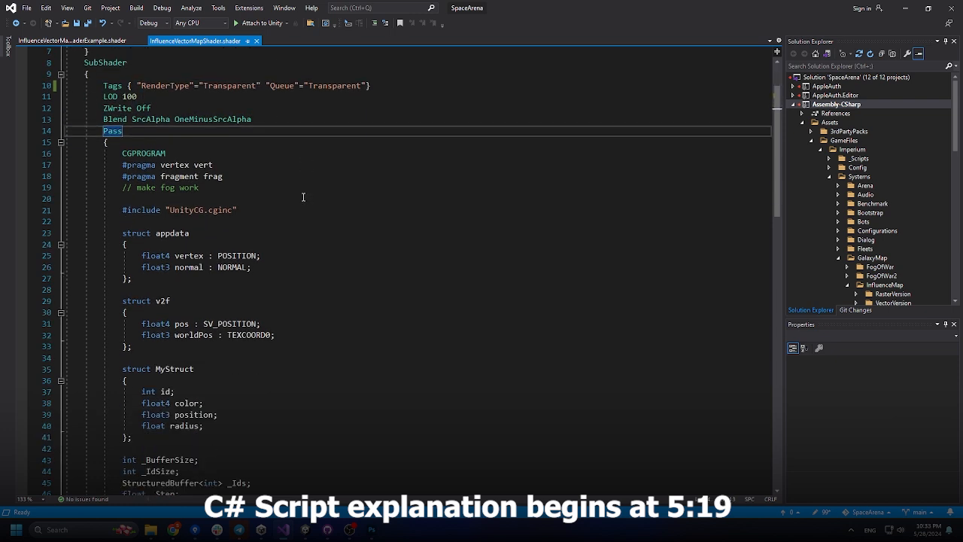
pyautogui.scroll(-3)
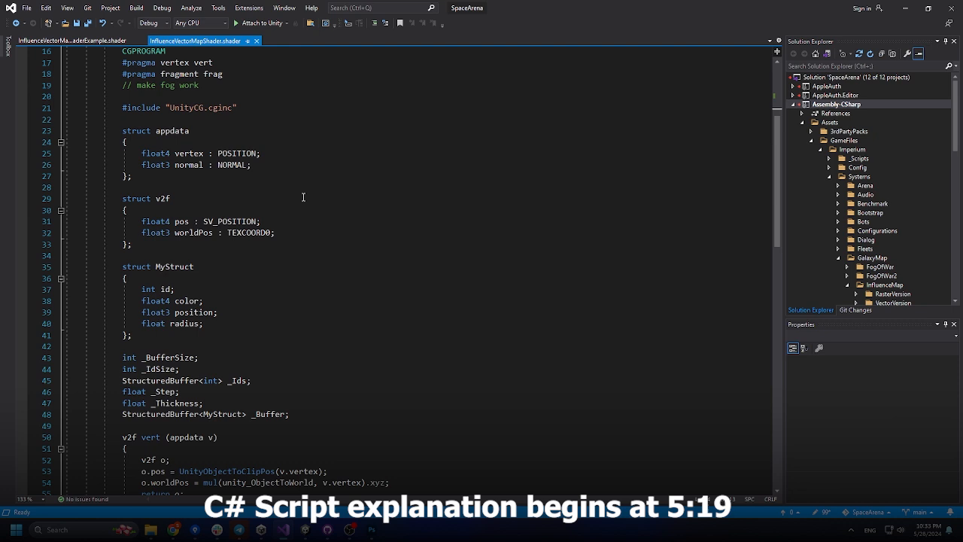
pyautogui.moveTo(223, 164)
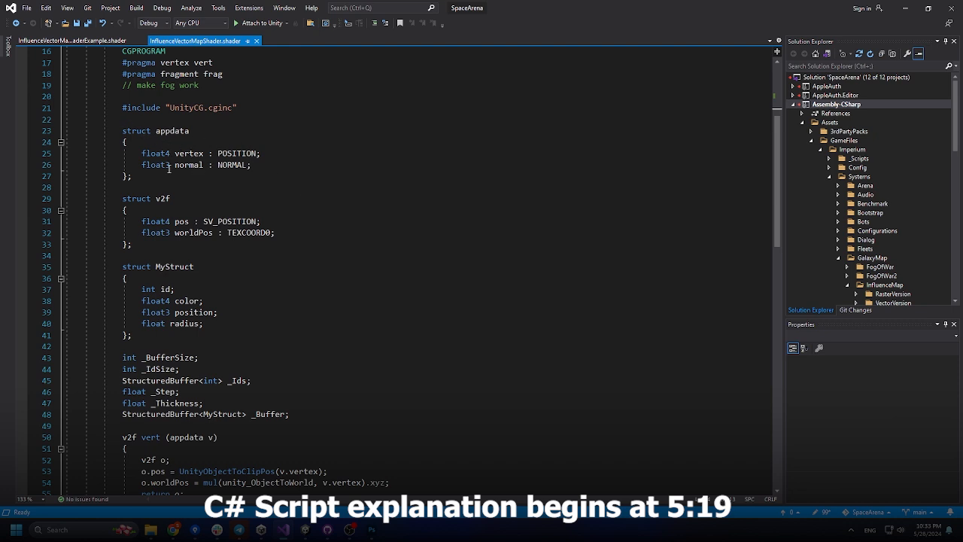
pyautogui.scroll(-3)
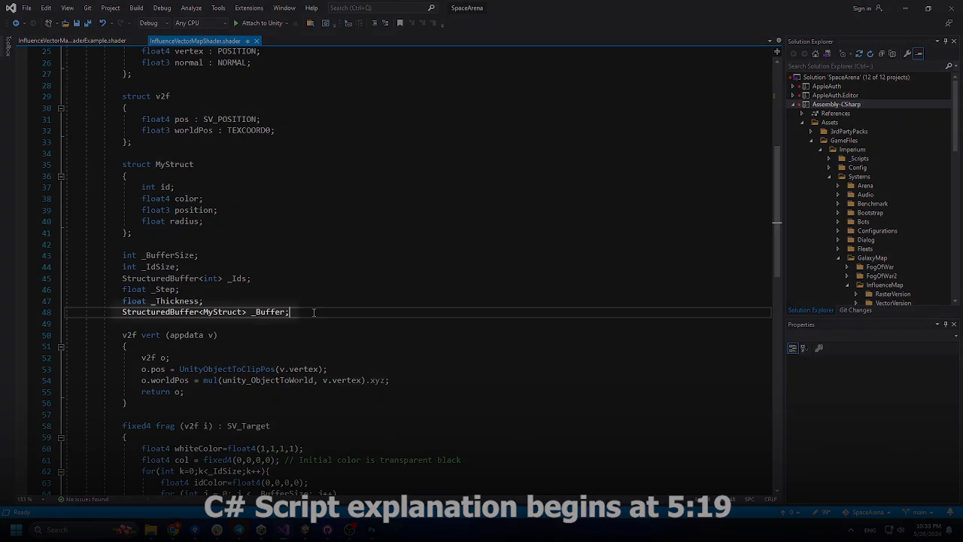
pyautogui.scroll(-3)
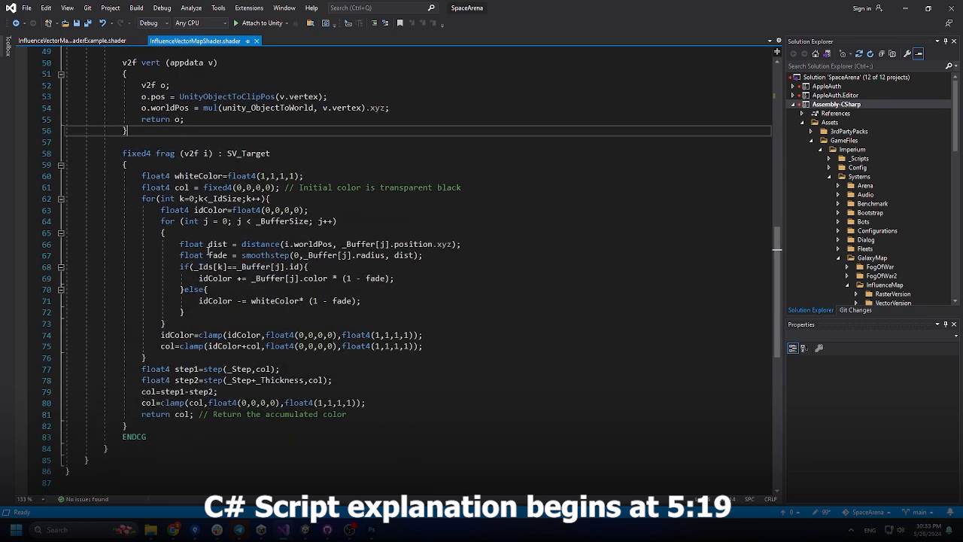
pyautogui.moveTo(367, 289)
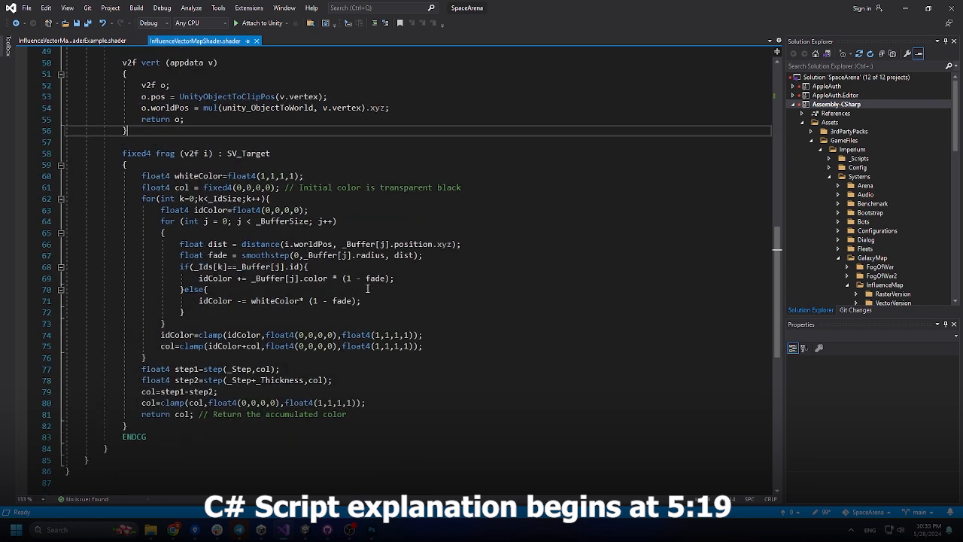
pyautogui.moveTo(406, 298)
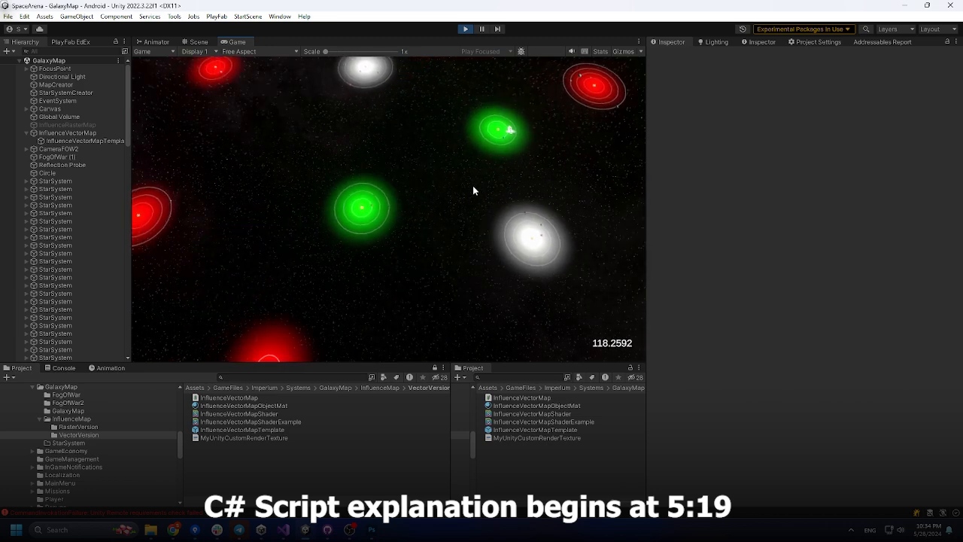
# - Set the InfluenceVectorMap object's Influence Addition value to 300
pyautogui.click(68, 132)
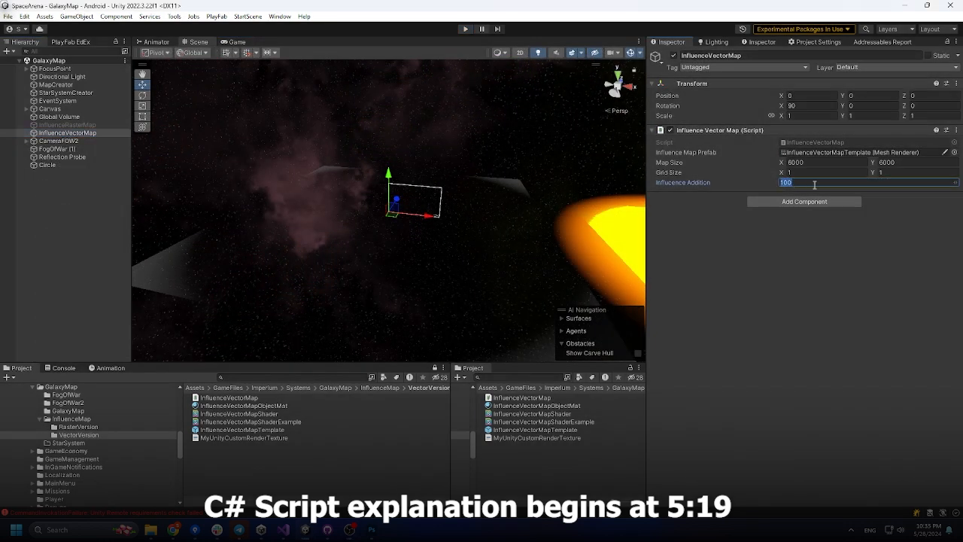
pyautogui.write('300')
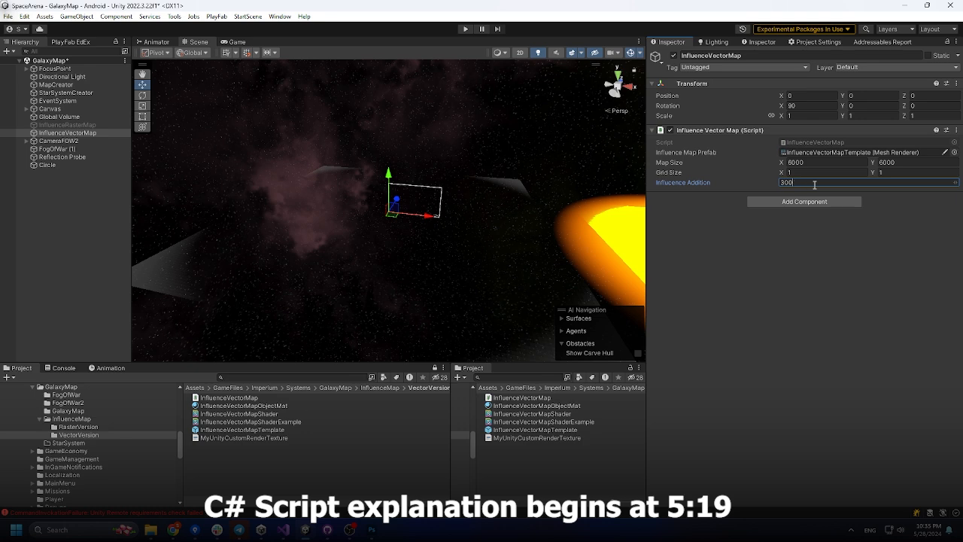
pyautogui.click(465, 28)
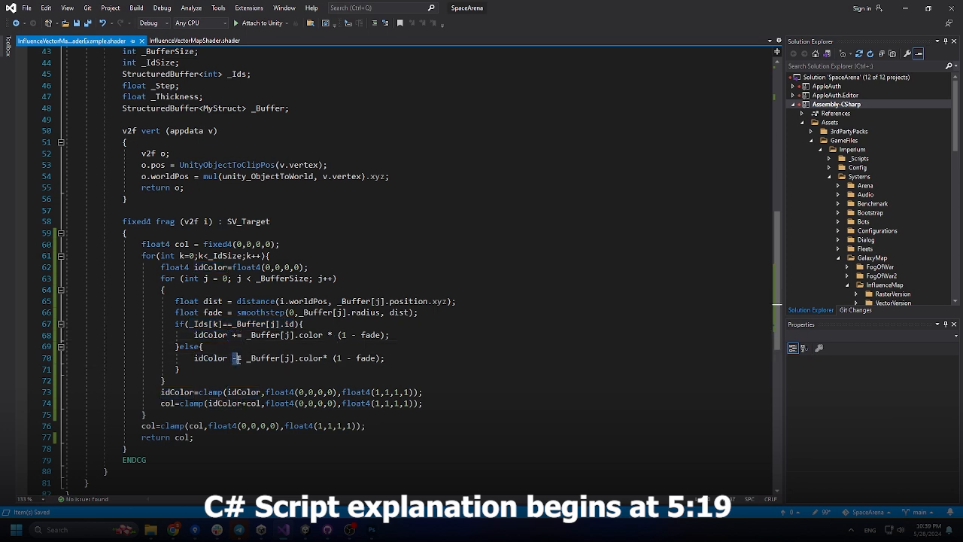
pyautogui.moveTo(367, 360)
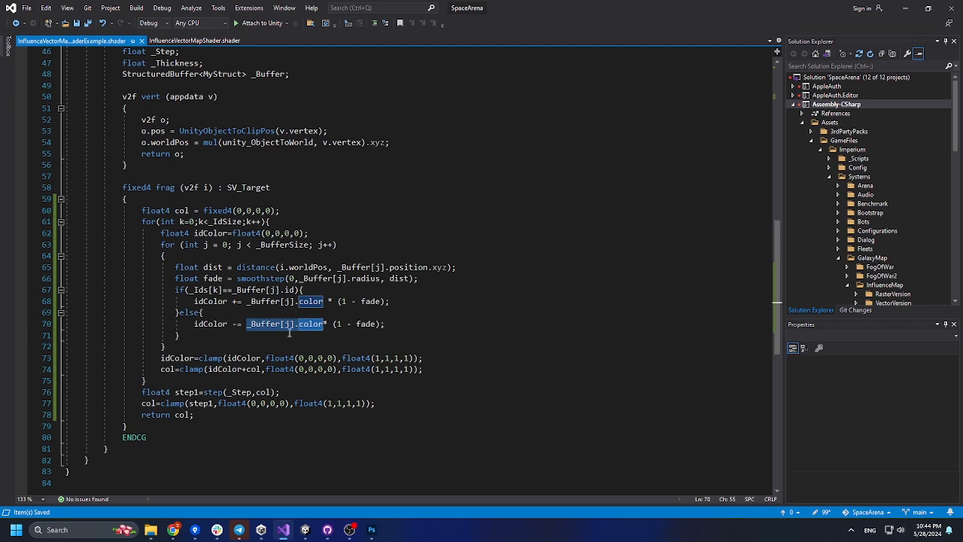
# - Replace the foreign influence colour with float4(1,1,1,1) so other territories subtract white
pyautogui.write('float4(')
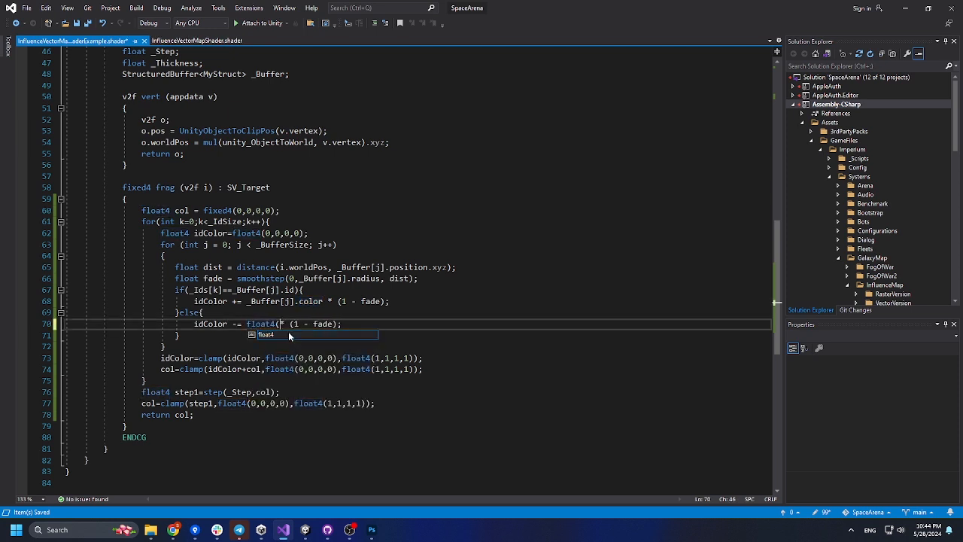
pyautogui.write('1,1,1,1')
pyautogui.write('float4 step2=step(_Step+_Thickness,col);')
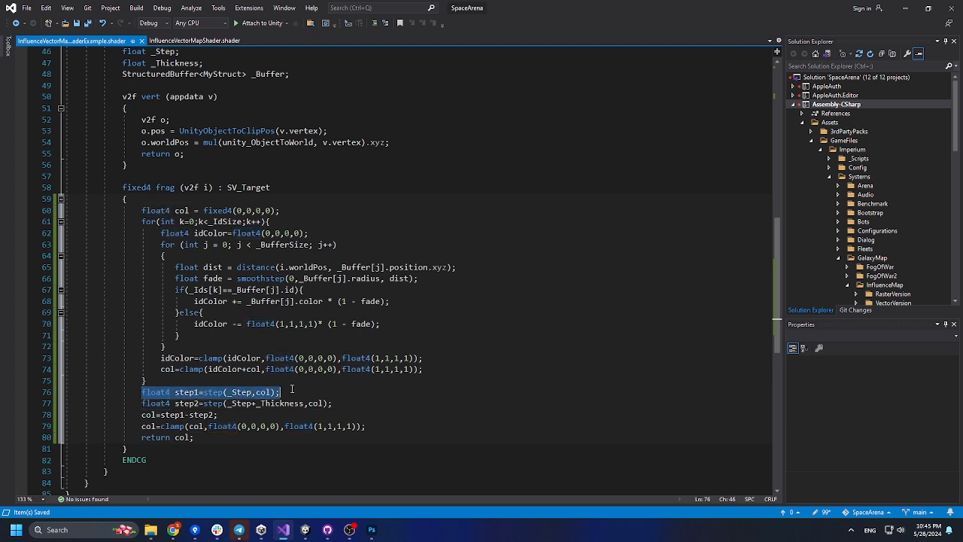
pyautogui.doubleClick(185, 403)
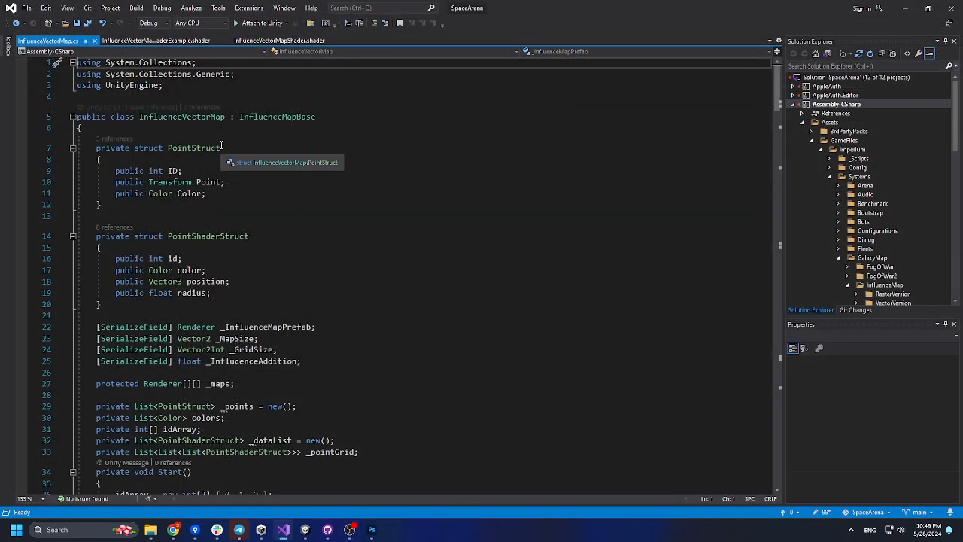
pyautogui.scroll(-3)
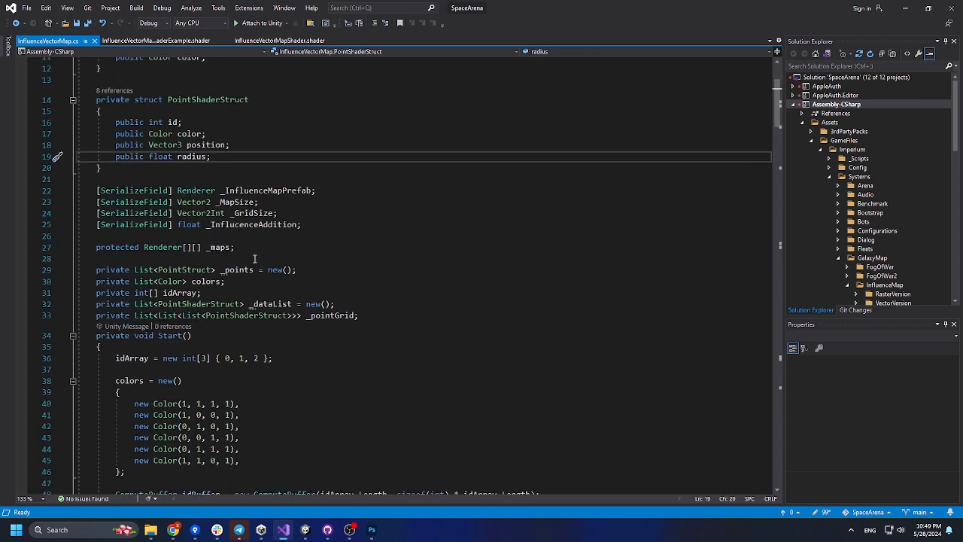
pyautogui.moveTo(284, 187)
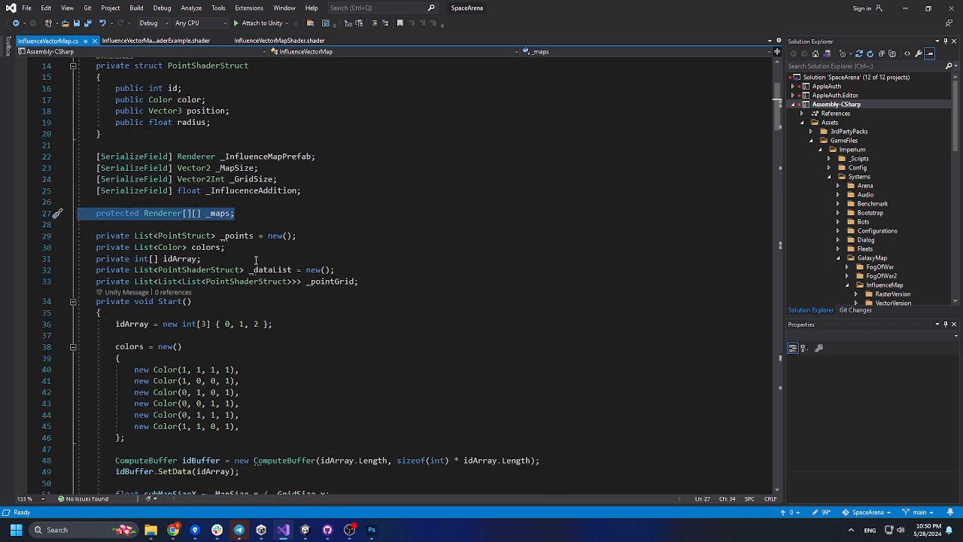
pyautogui.scroll(-3)
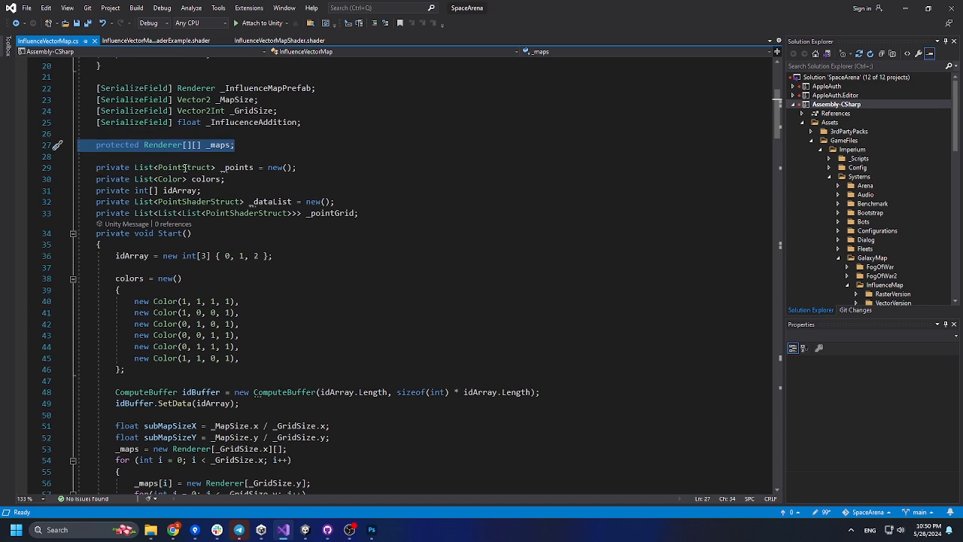
pyautogui.scroll(-3)
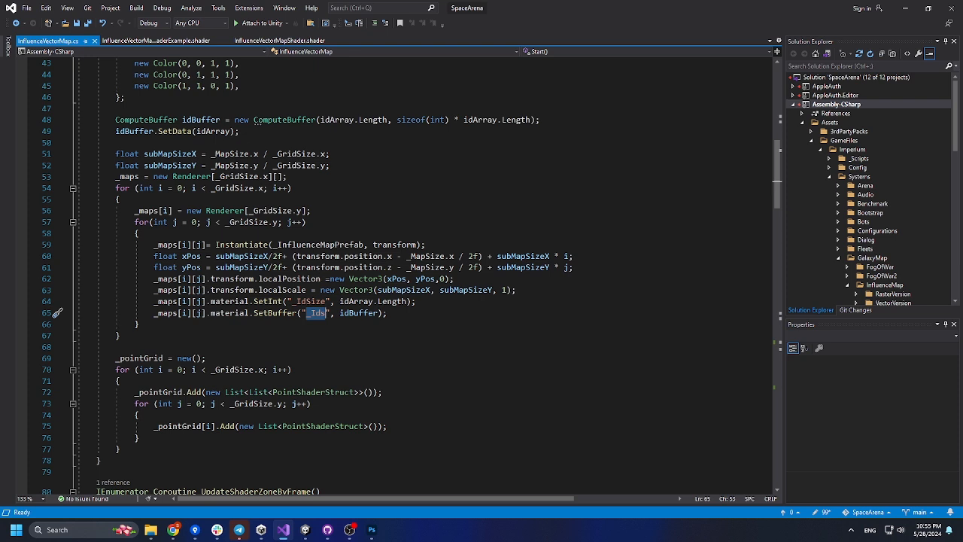
pyautogui.moveTo(118, 358); pyautogui.dragTo(148, 448)
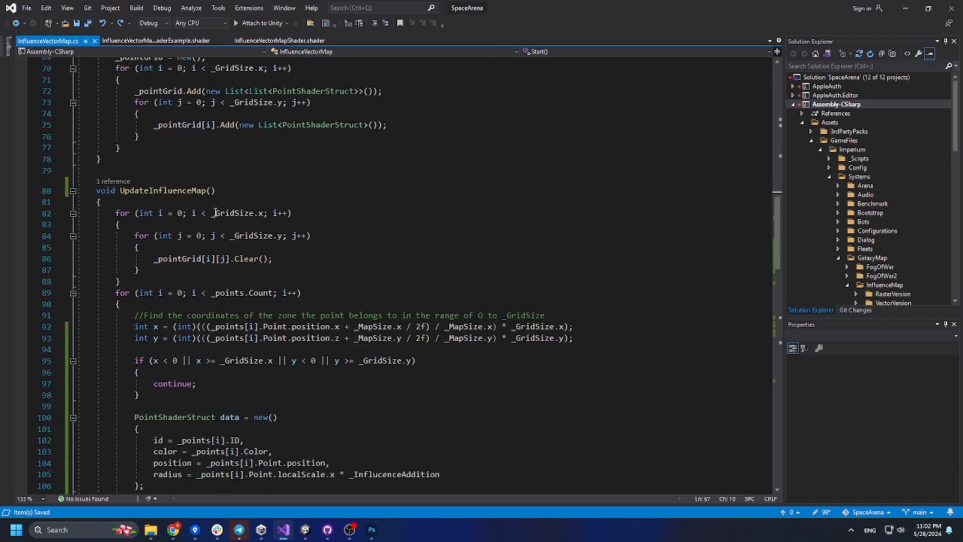
pyautogui.doubleClick(160, 189)
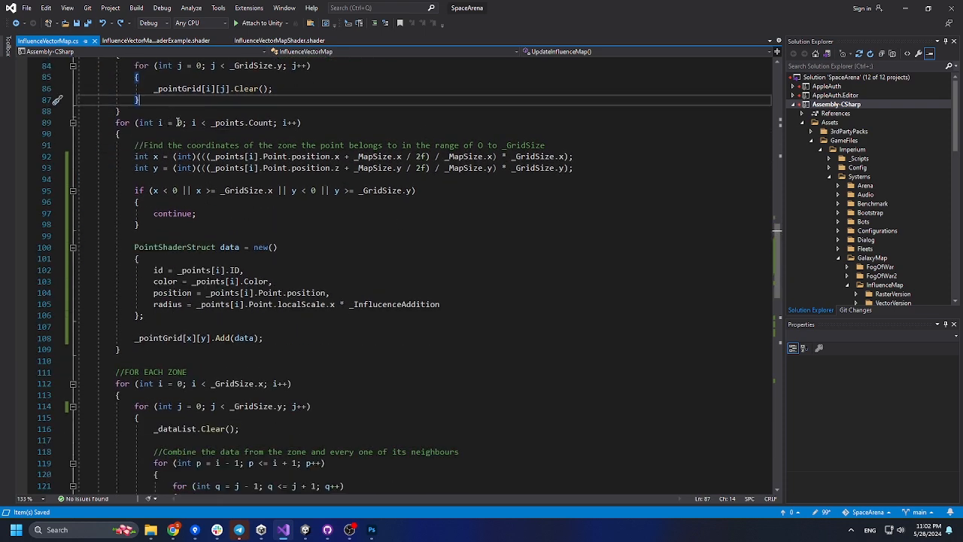
pyautogui.doubleClick(229, 124)
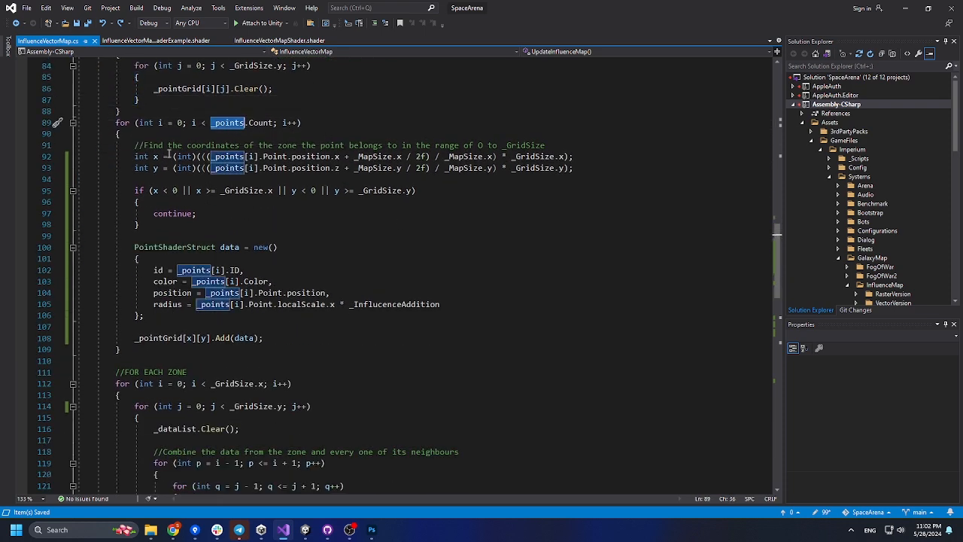
pyautogui.moveTo(134, 155); pyautogui.dragTo(572, 168)
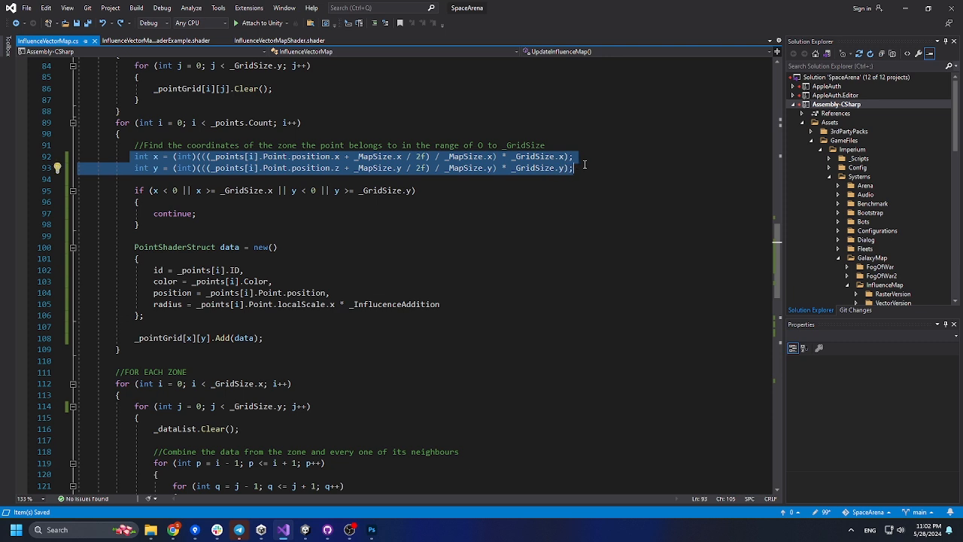
pyautogui.moveTo(221, 221)
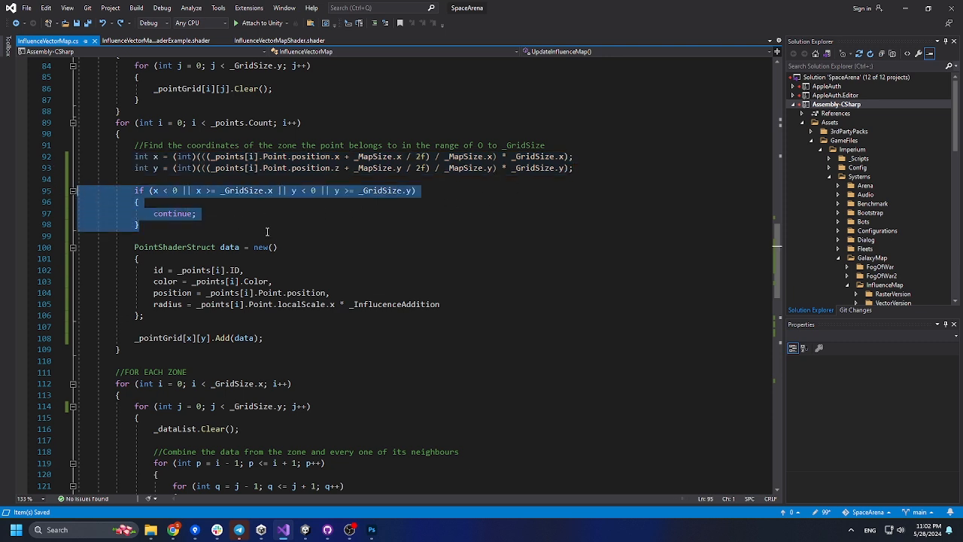
pyautogui.click(132, 246)
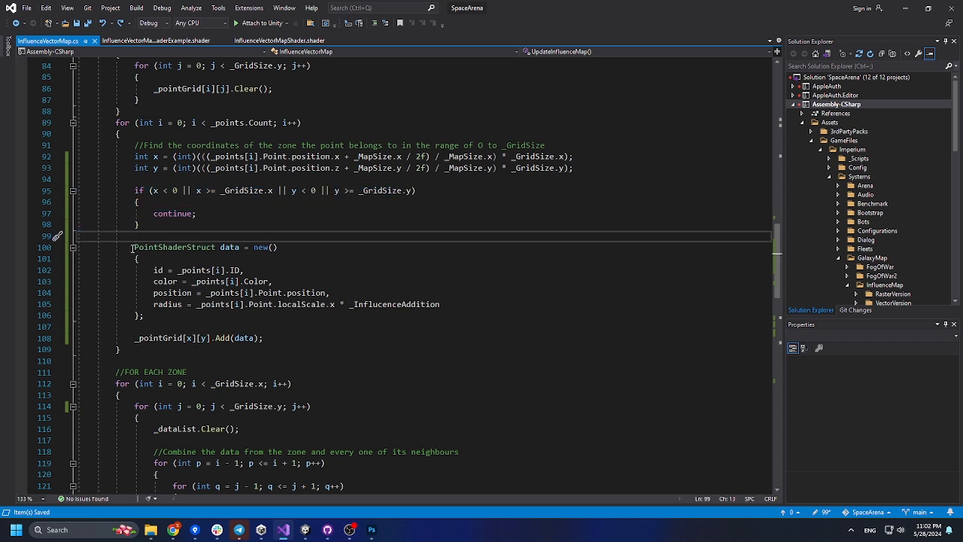
pyautogui.moveTo(133, 247); pyautogui.dragTo(265, 337)
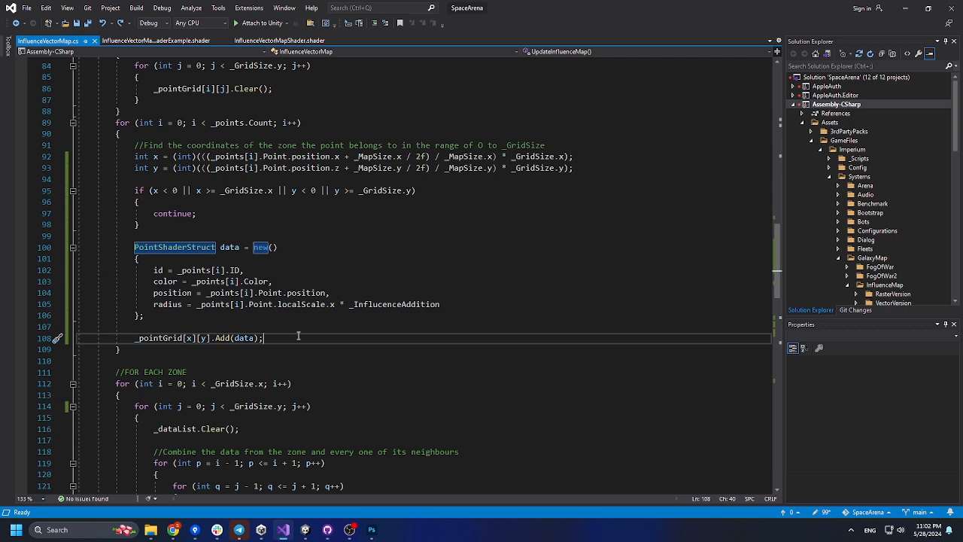
pyautogui.scroll(-3)
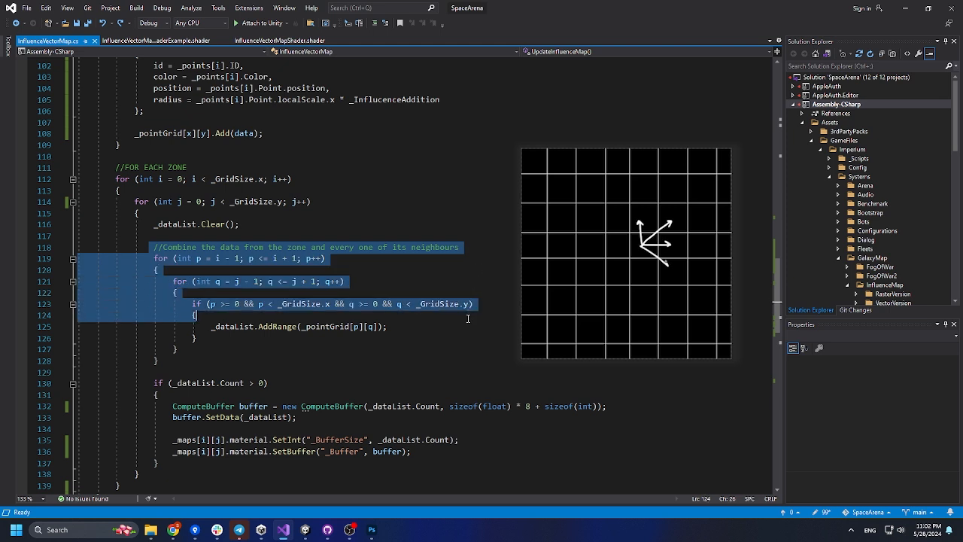
pyautogui.click(370, 358)
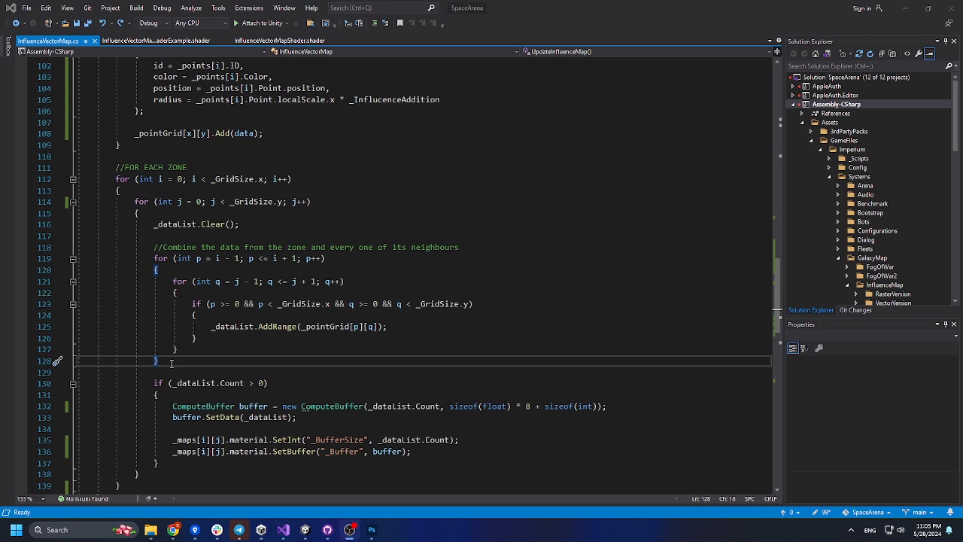
pyautogui.scroll(-3)
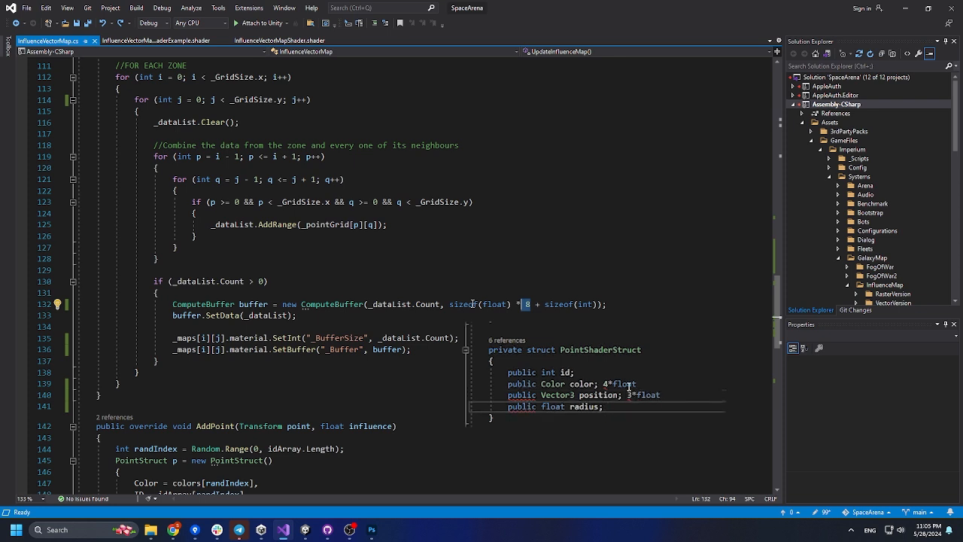
pyautogui.write('1 float')
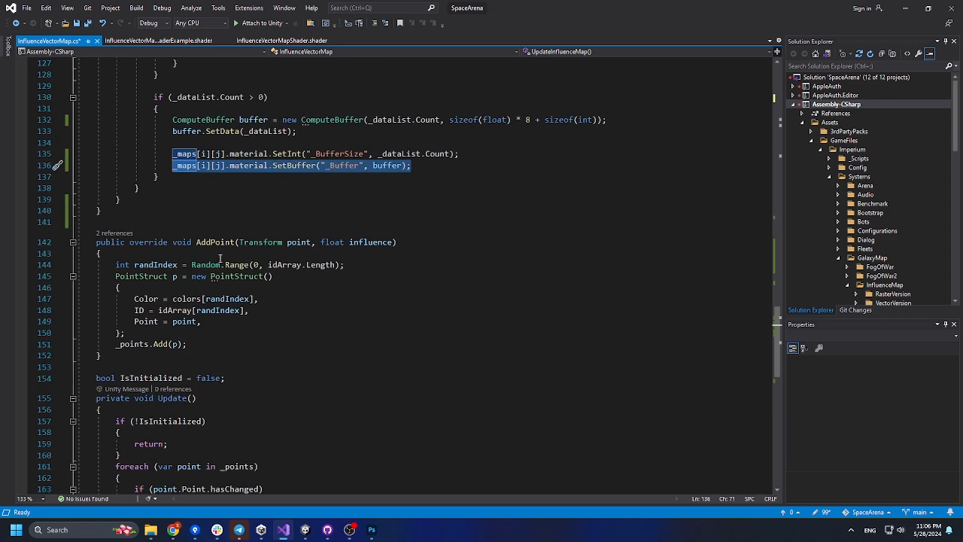
# - Review the AddPoint and Update methods, then return to the Unity editor
pyautogui.click(215, 241)
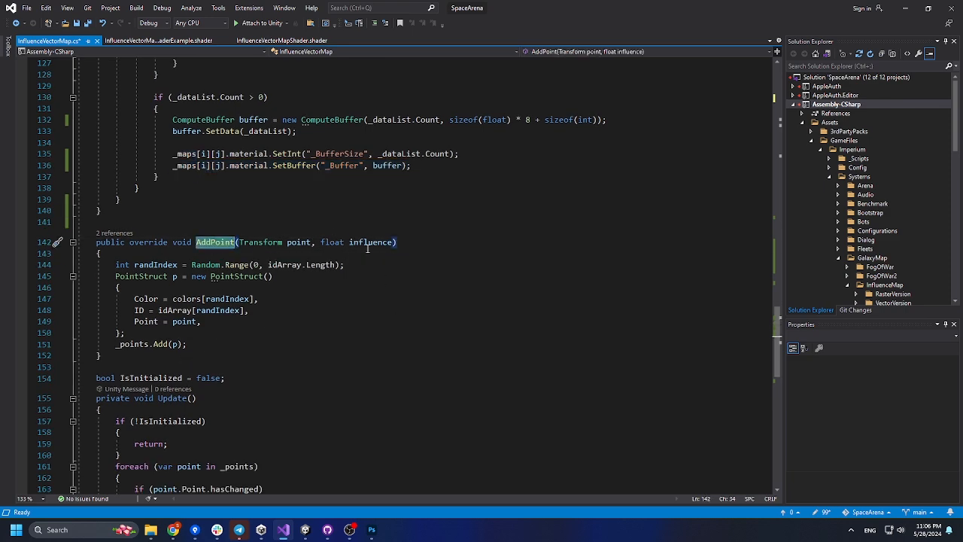
pyautogui.scroll(-3)
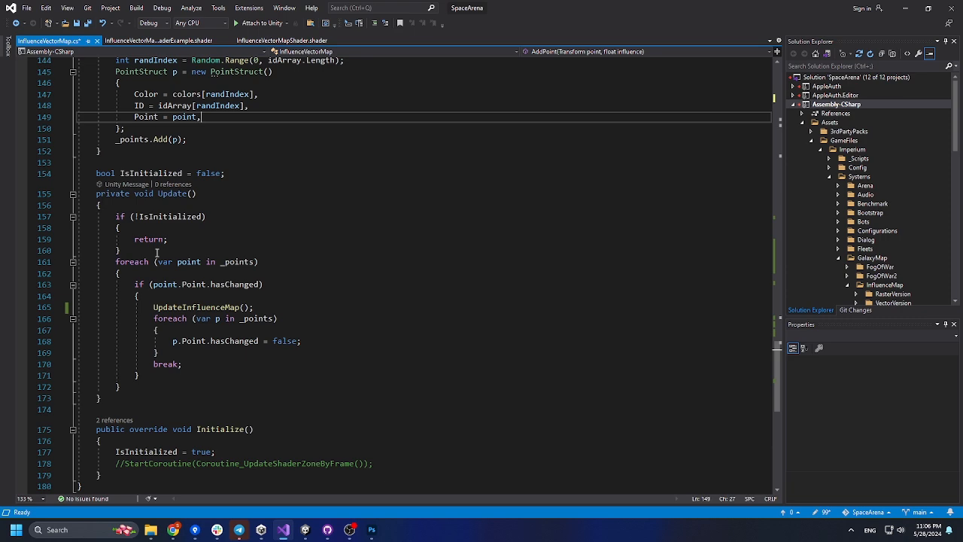
pyautogui.click(282, 530)
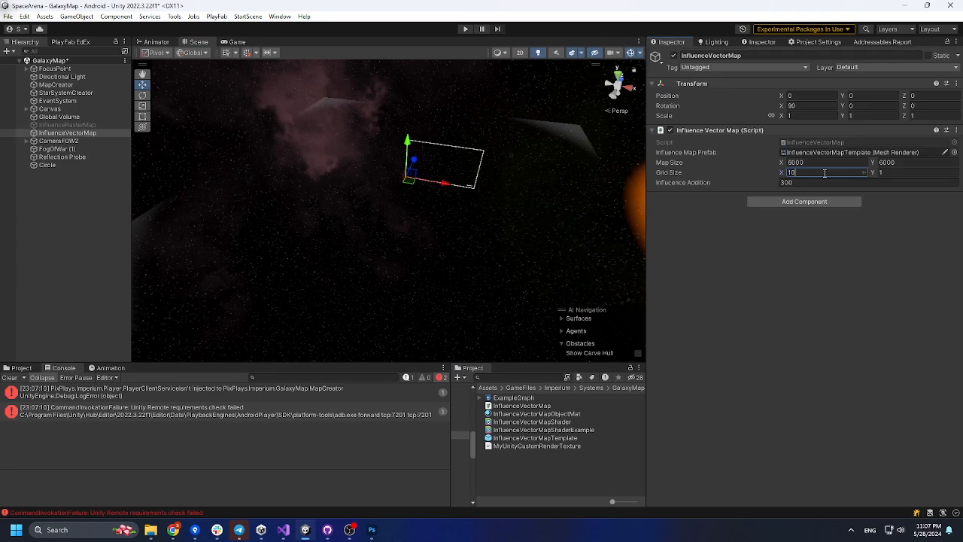
# - Run the scene to generate the vector map and inspect one of the generated map tiles
pyautogui.click(914, 172)
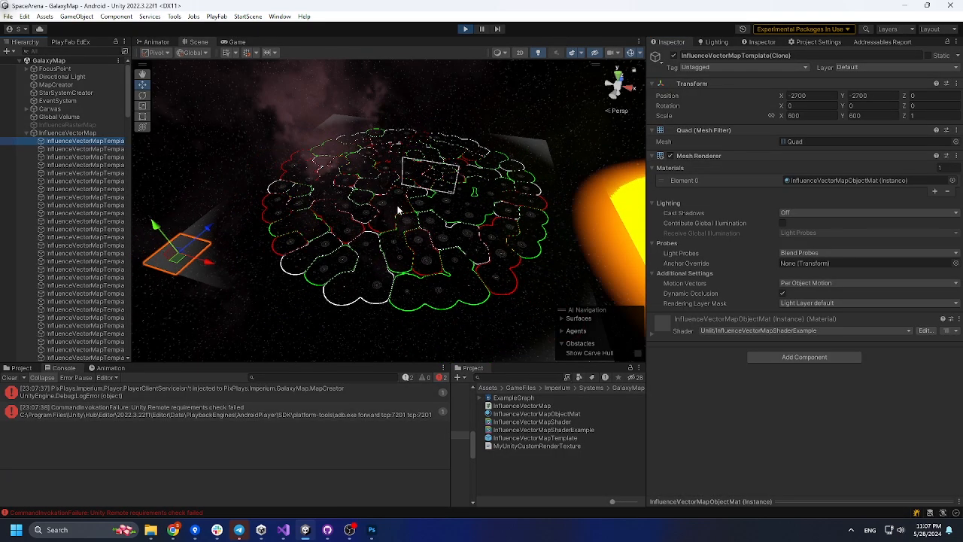
pyautogui.click(84, 148)
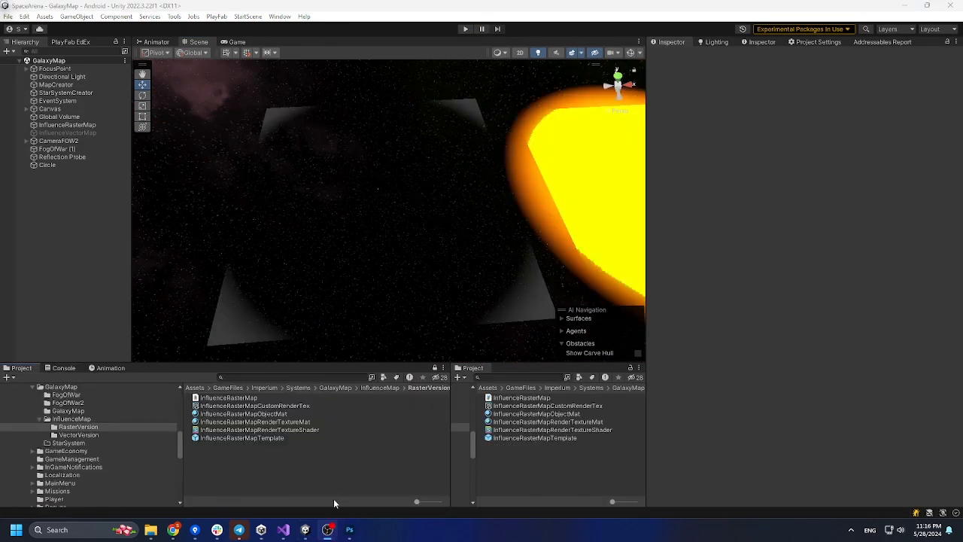
# - Inspect the InfluenceRasterMap script and its custom render texture's colour and depth stencil formats
pyautogui.click(229, 397)
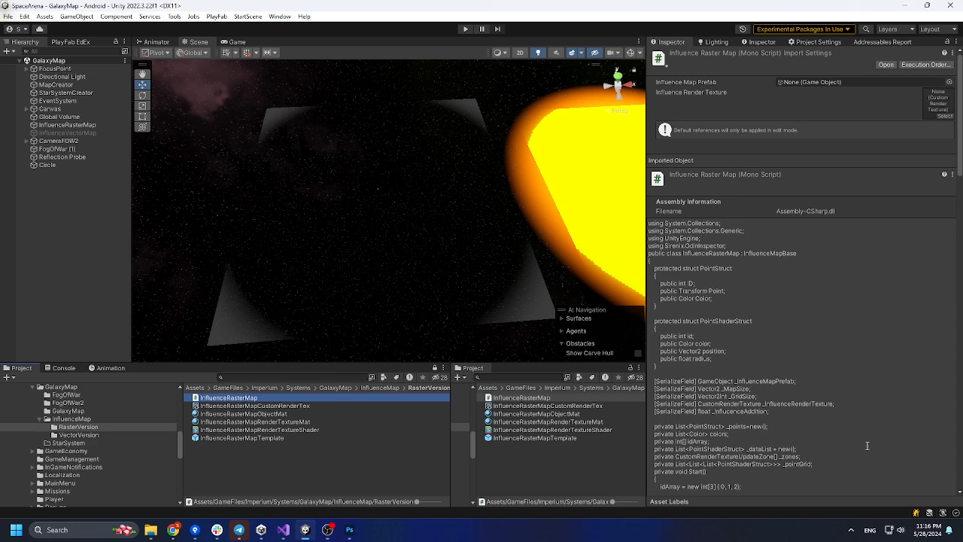
pyautogui.scroll(-3)
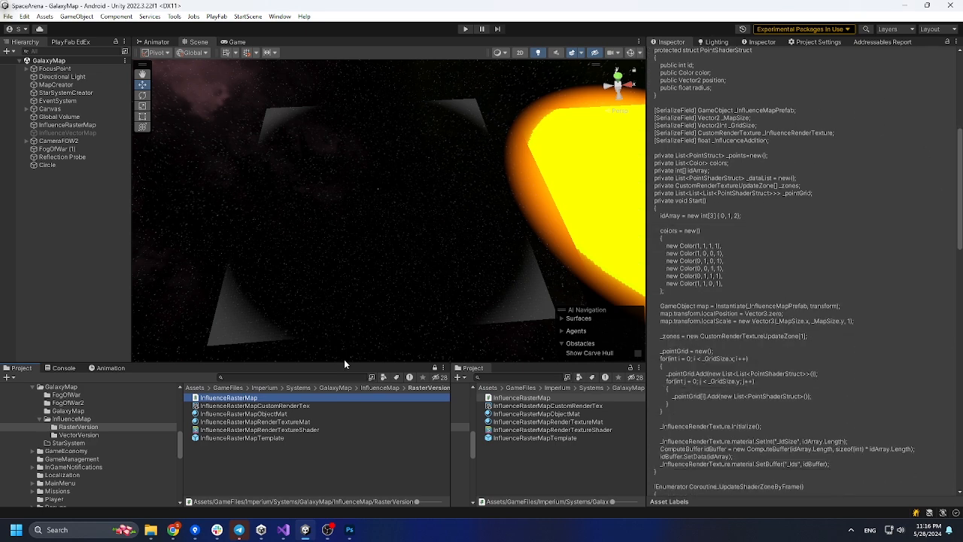
pyautogui.click(255, 406)
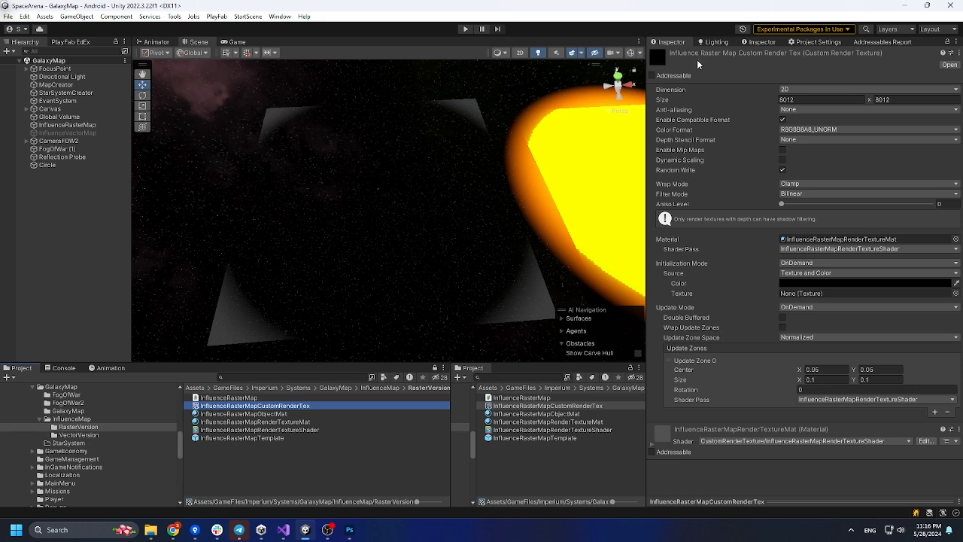
pyautogui.click(820, 100)
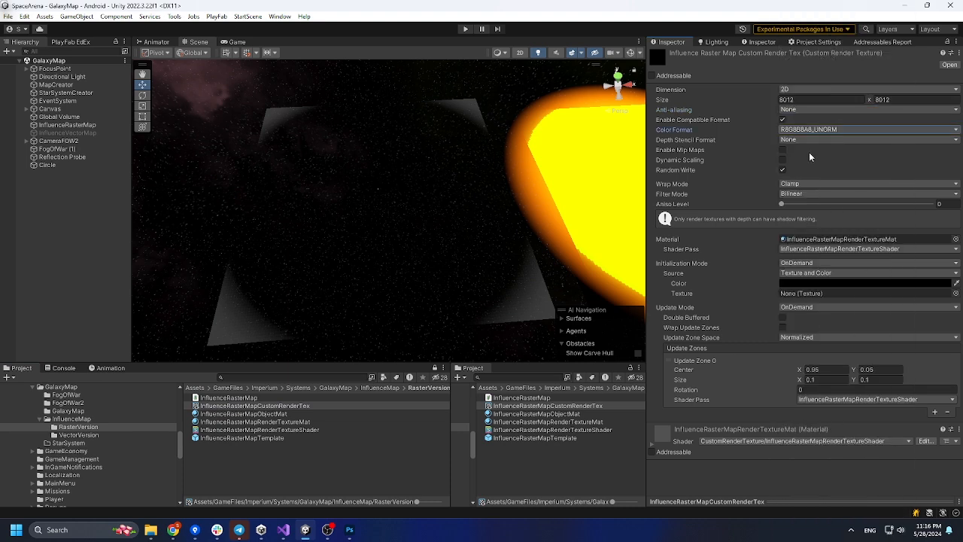
pyautogui.click(866, 140)
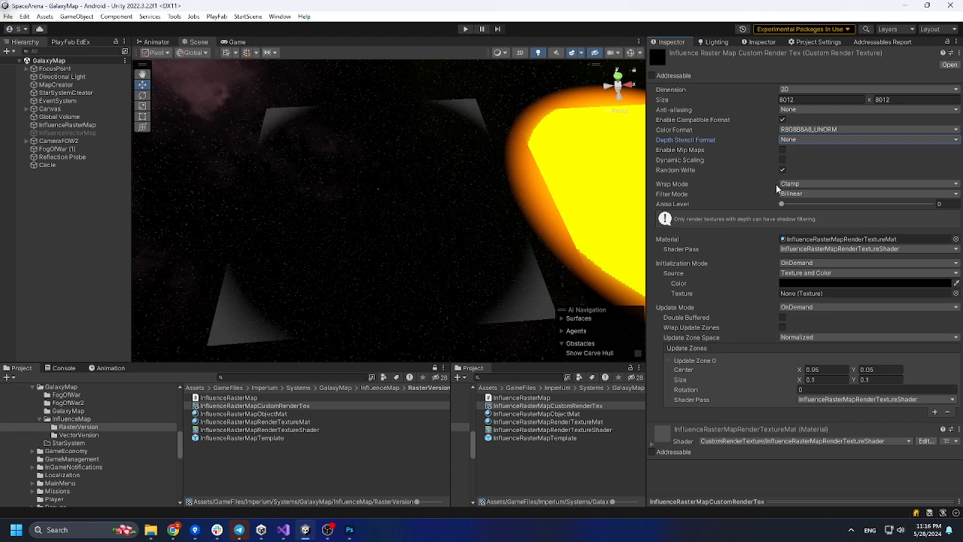
# - Keep bilinear filtering, check the texture's update mode, and select the InfluenceRasterMapRenderTextureMat material
pyautogui.click(865, 192)
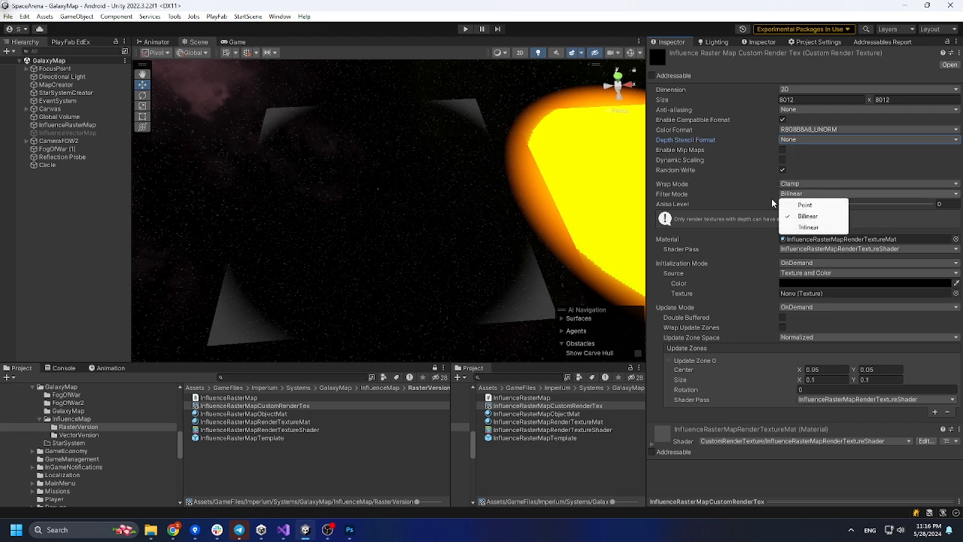
pyautogui.click(808, 216)
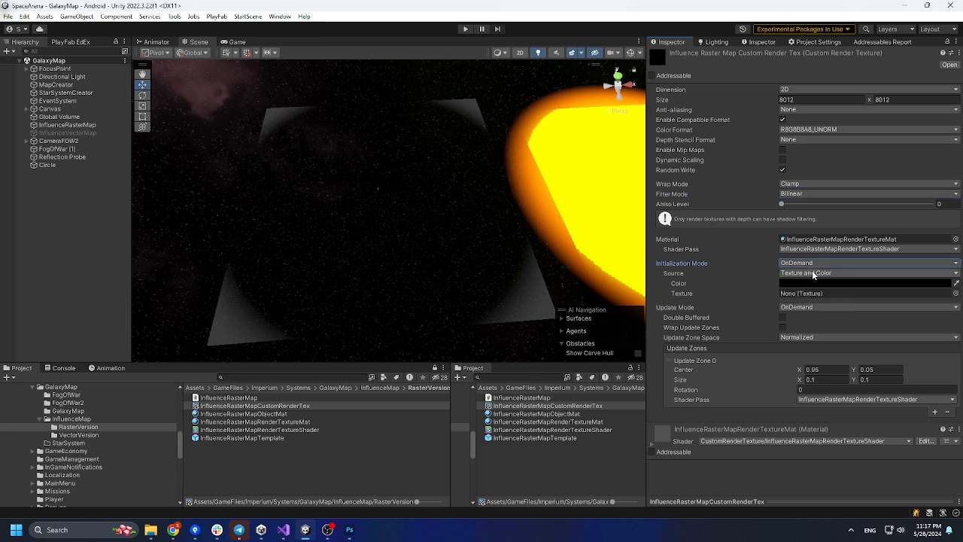
pyautogui.click(865, 307)
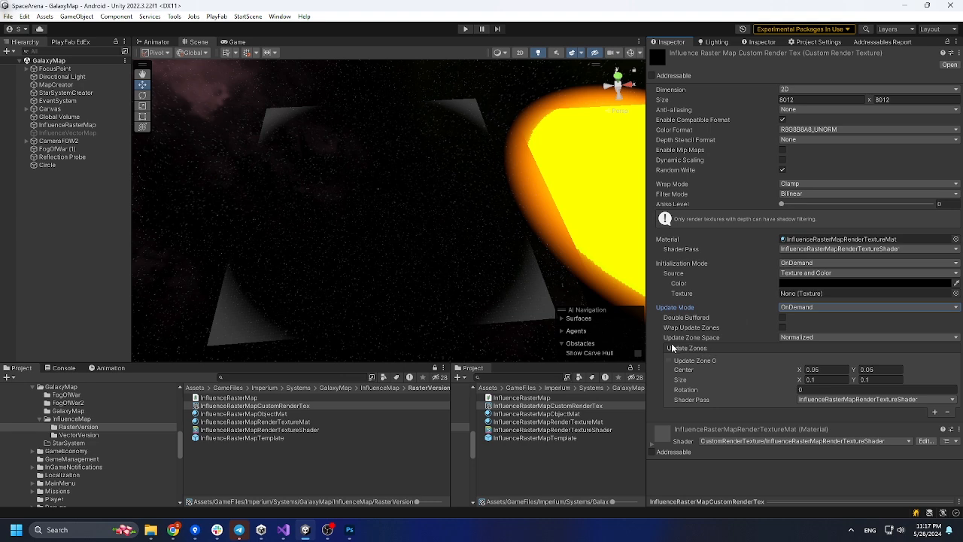
pyautogui.moveTo(686, 347)
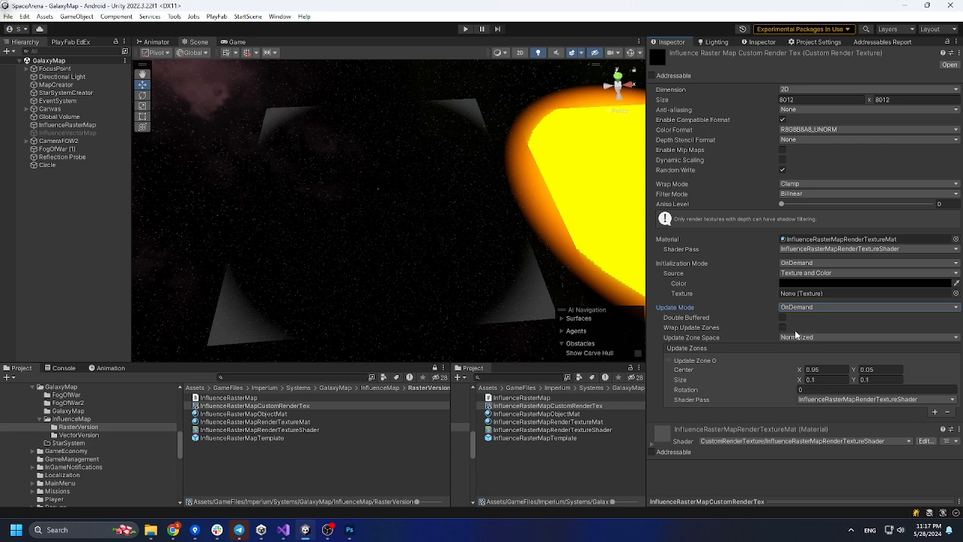
pyautogui.click(259, 421)
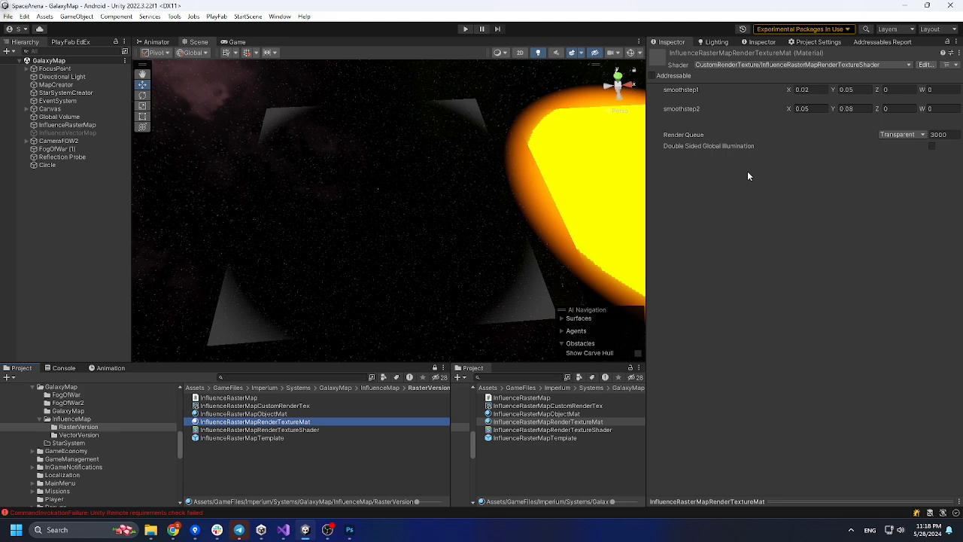
pyautogui.click(244, 413)
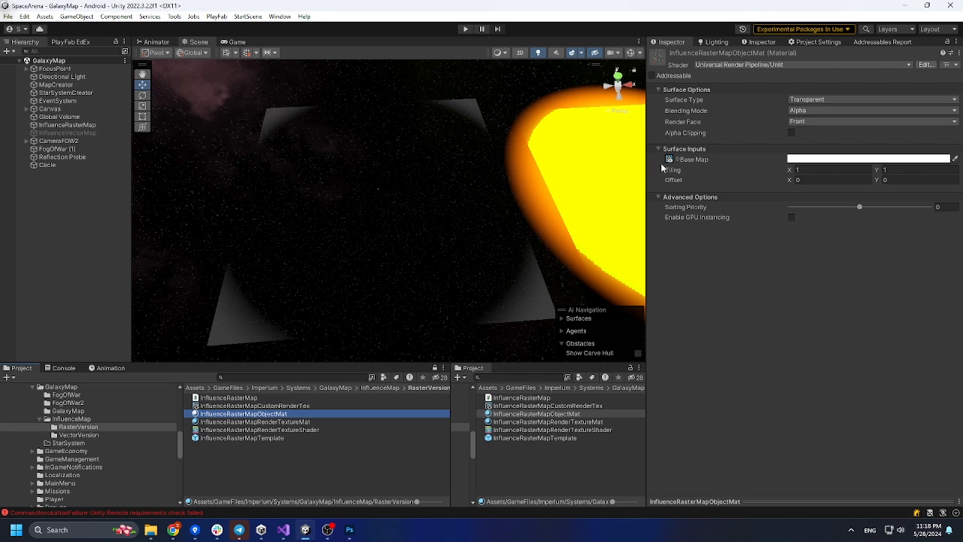
pyautogui.click(256, 407)
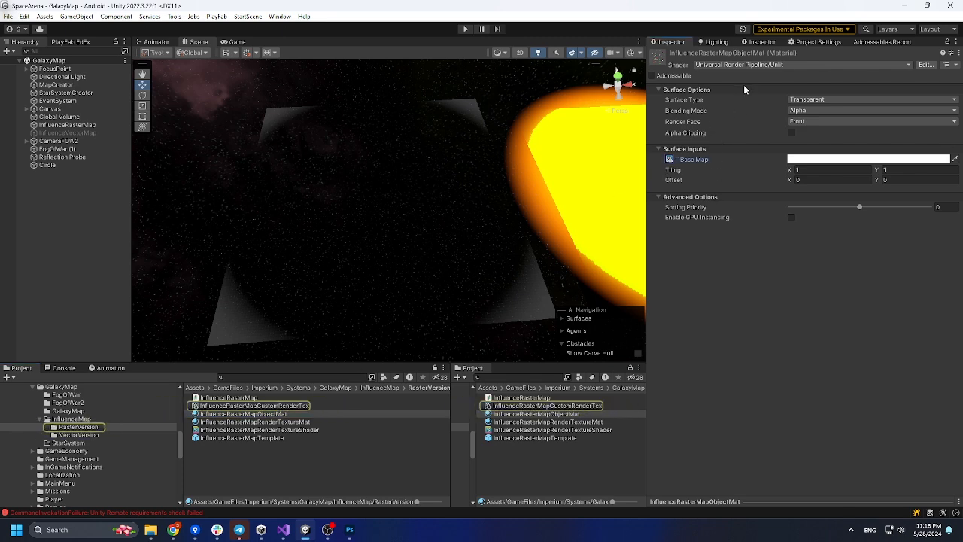
pyautogui.click(240, 436)
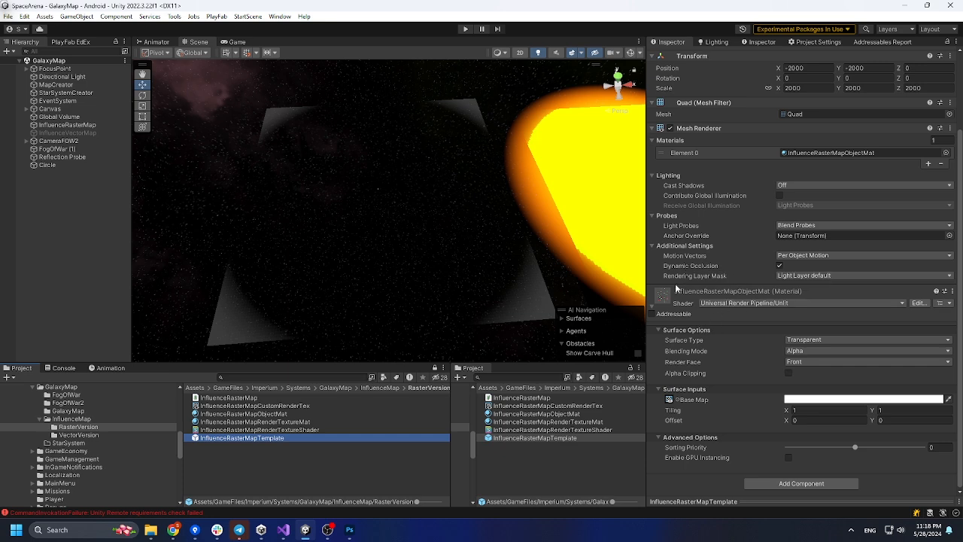
pyautogui.click(942, 303)
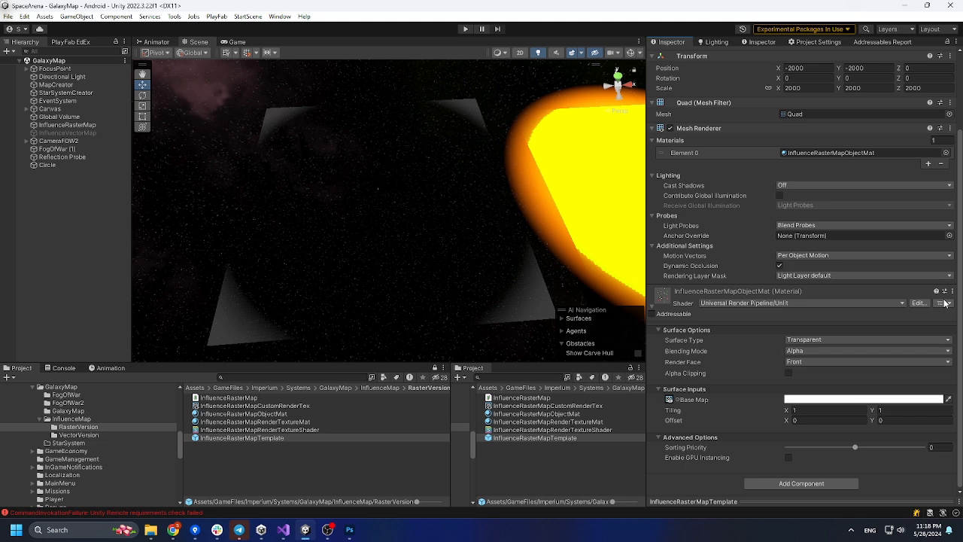
pyautogui.click(256, 407)
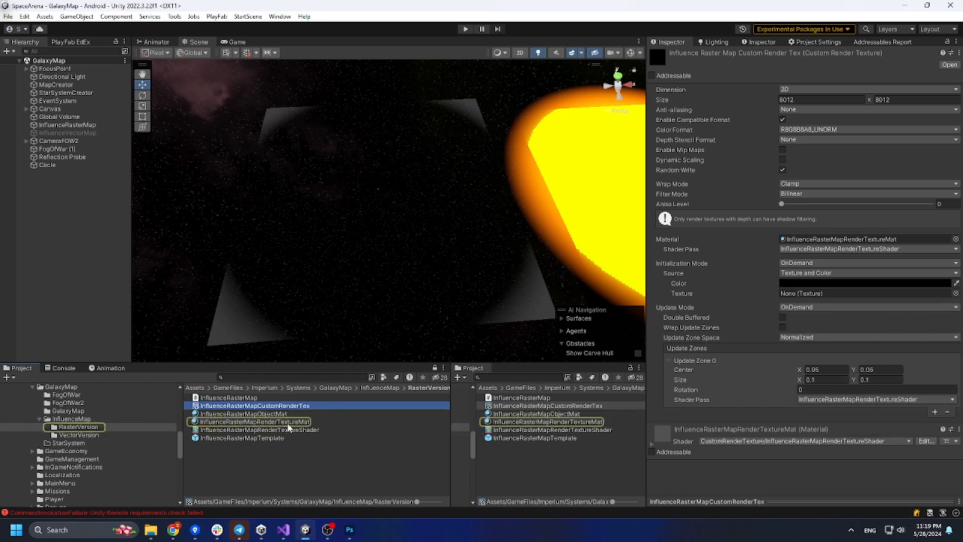
pyautogui.click(254, 421)
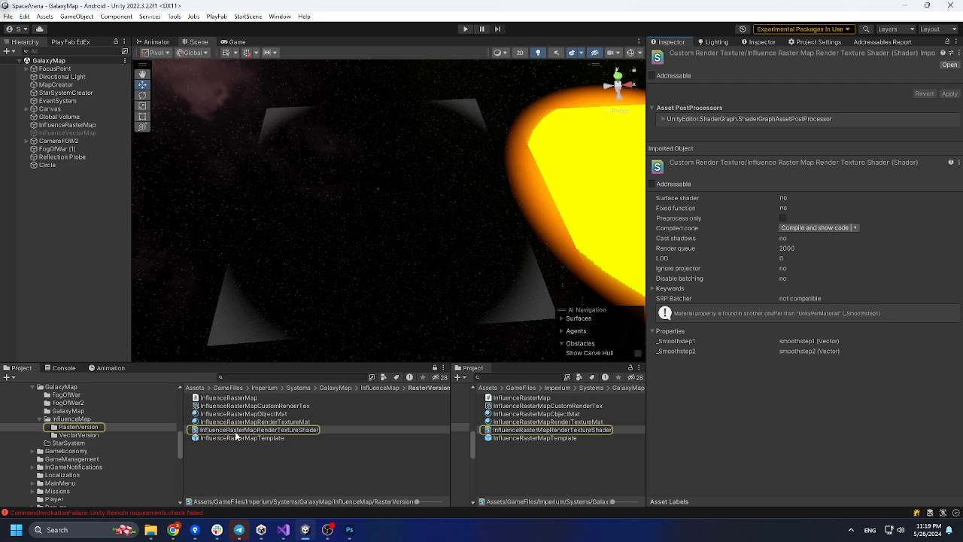
pyautogui.click(242, 436)
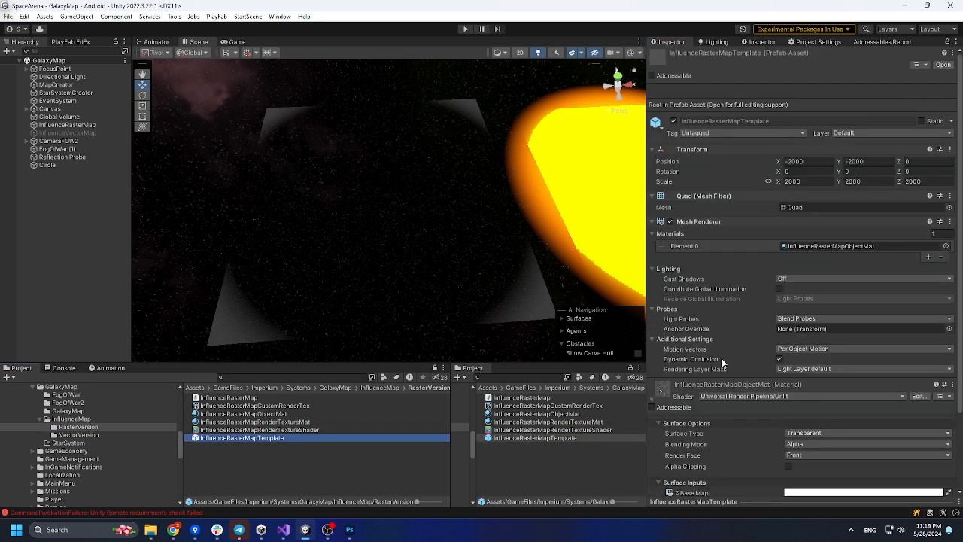
pyautogui.moveTo(705, 285)
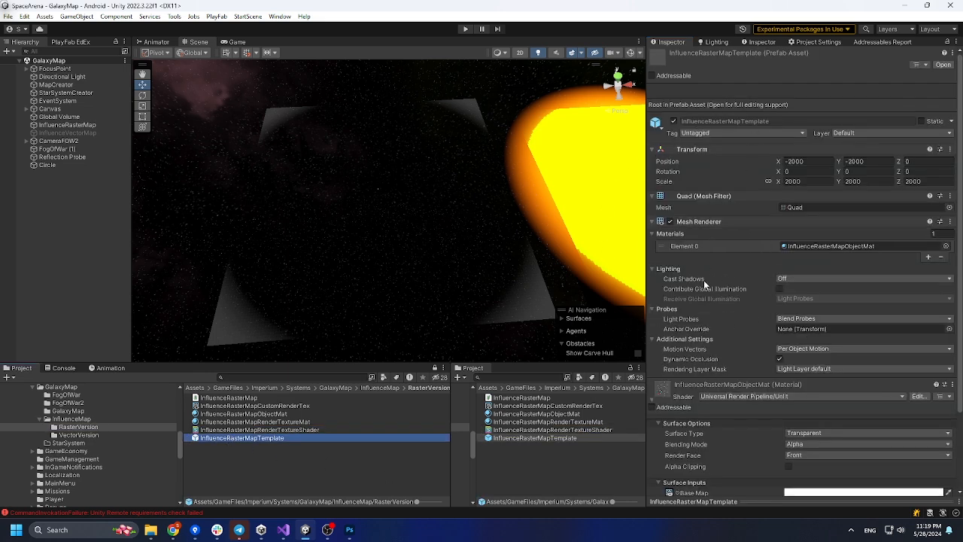
pyautogui.scroll(-3)
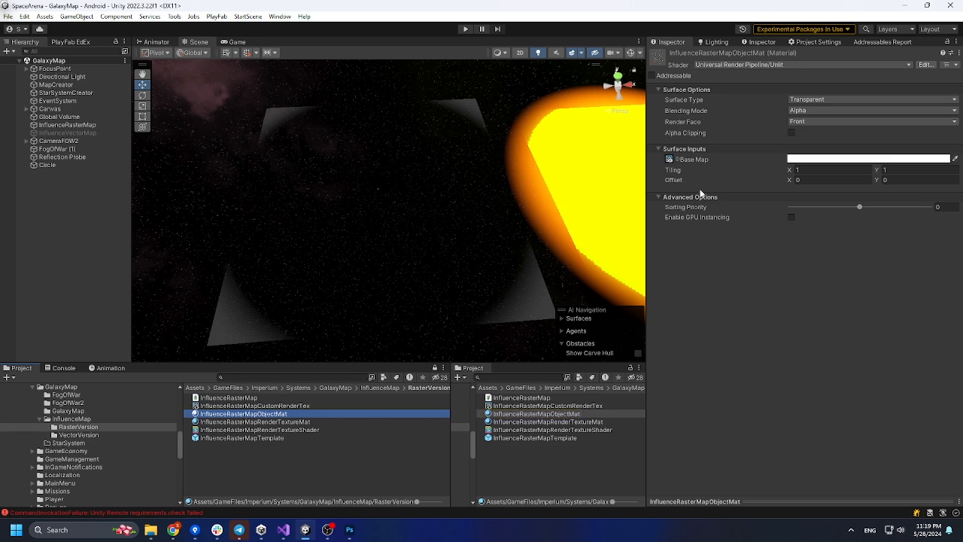
pyautogui.click(256, 406)
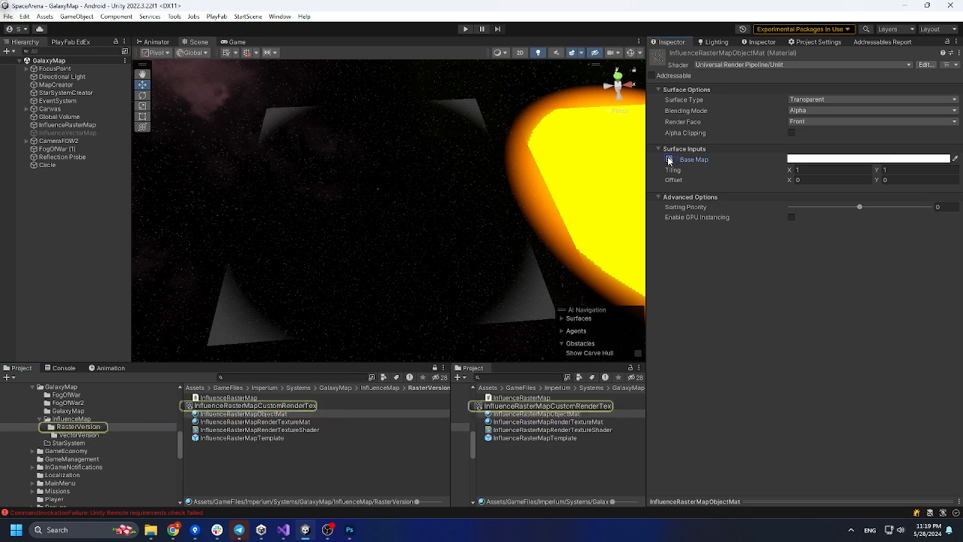
pyautogui.click(253, 406)
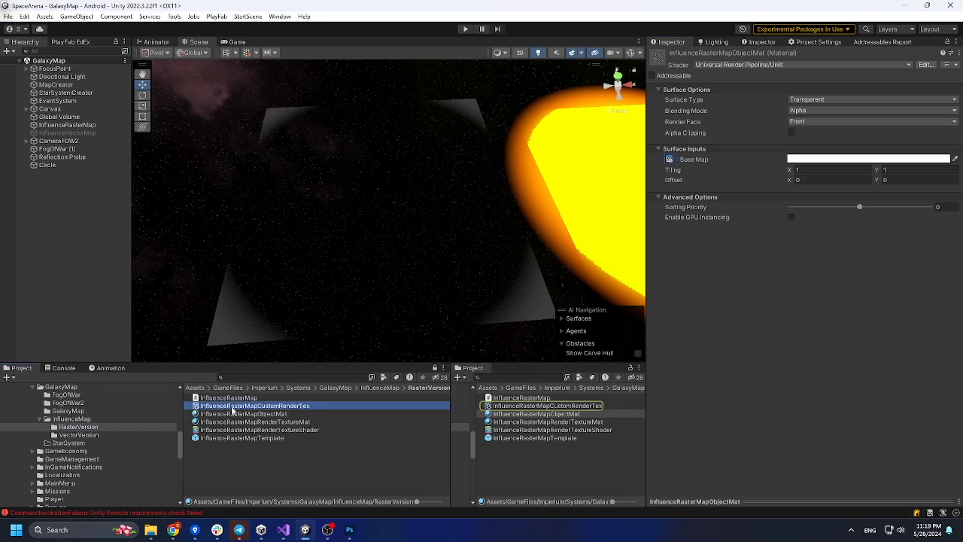
pyautogui.click(547, 406)
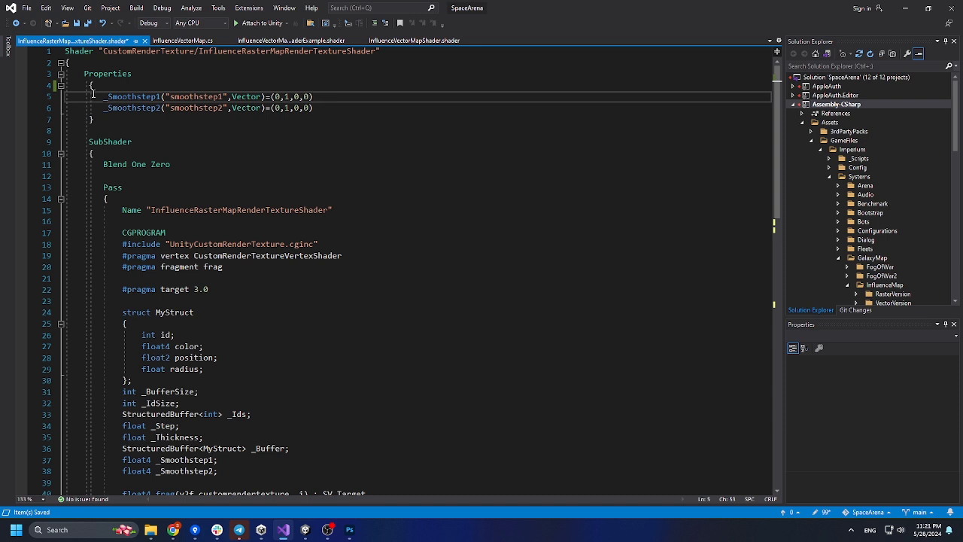
# - Scroll through the InfluenceRasterMapRenderTextureShader's properties and buffer struct fields to its fragment function
pyautogui.moveTo(92, 96); pyautogui.dragTo(315, 108)
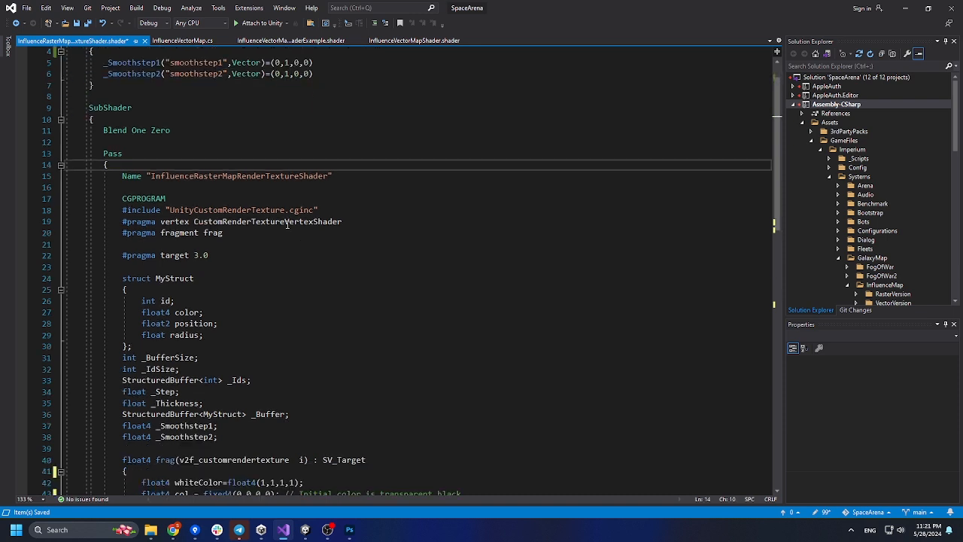
pyautogui.scroll(-3)
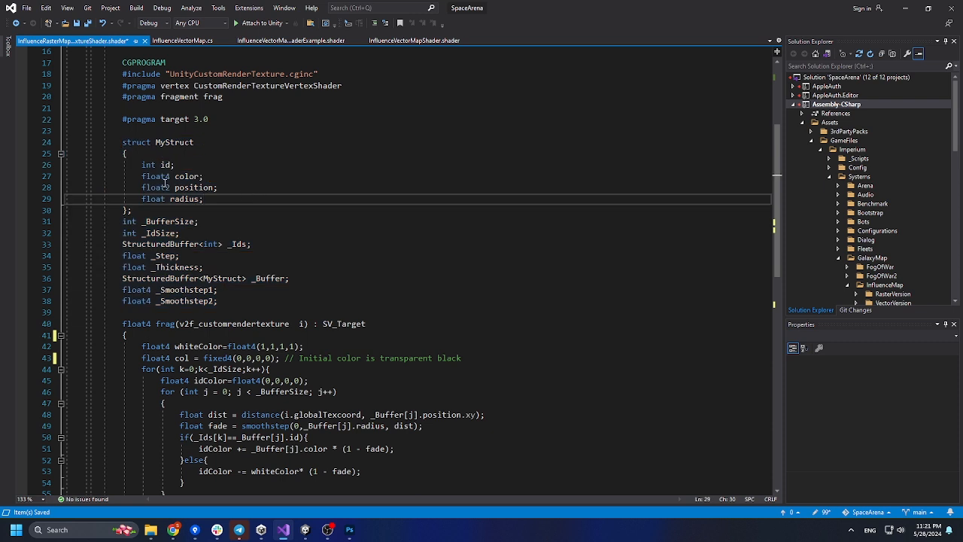
pyautogui.doubleClick(152, 187)
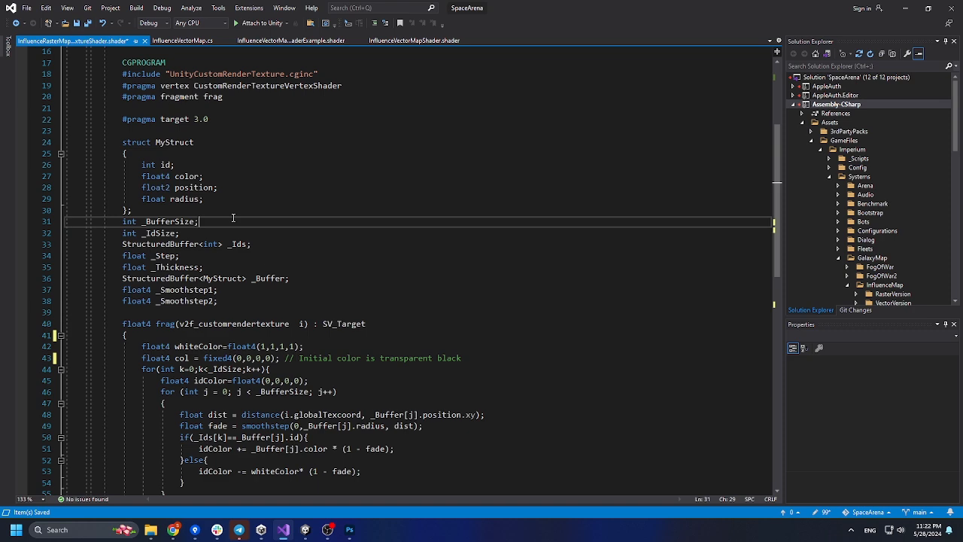
pyautogui.scroll(-3)
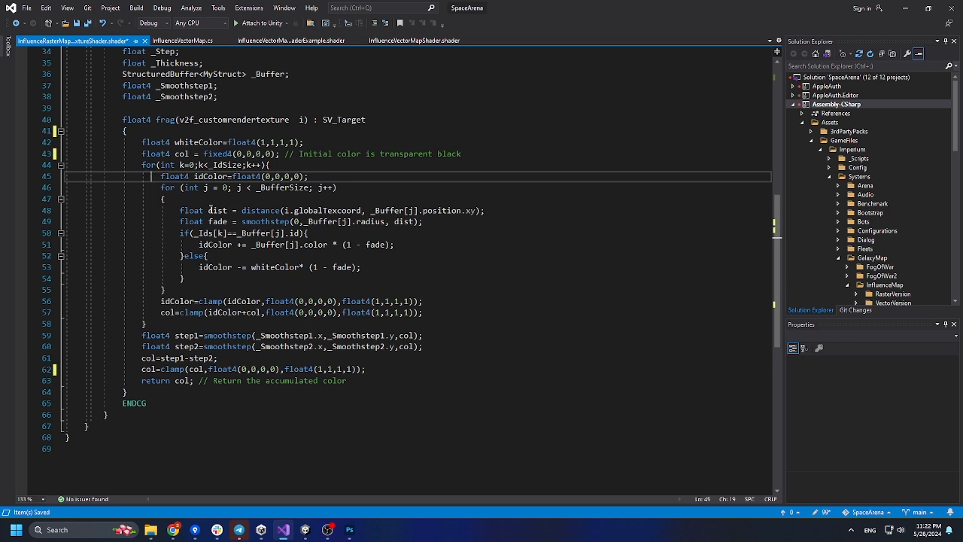
pyautogui.moveTo(201, 208)
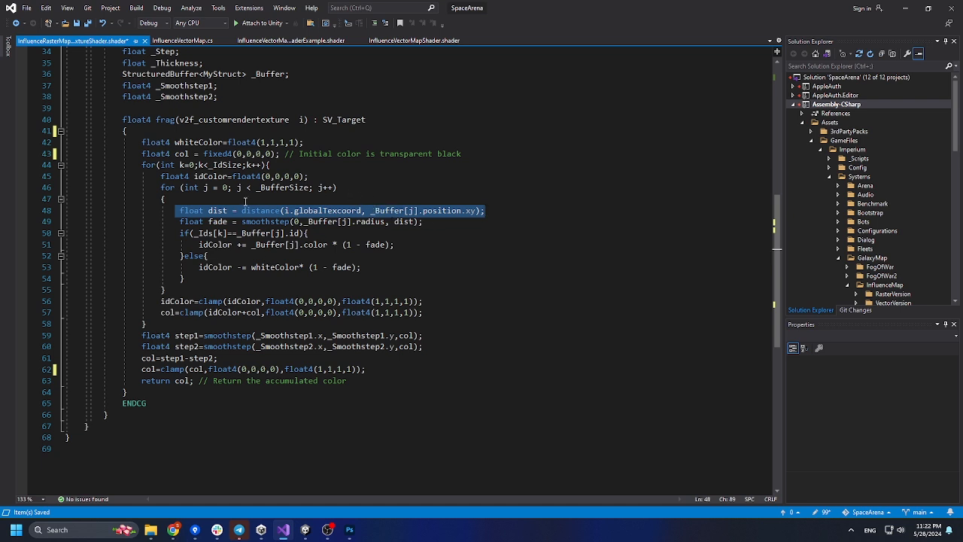
pyautogui.doubleClick(328, 210)
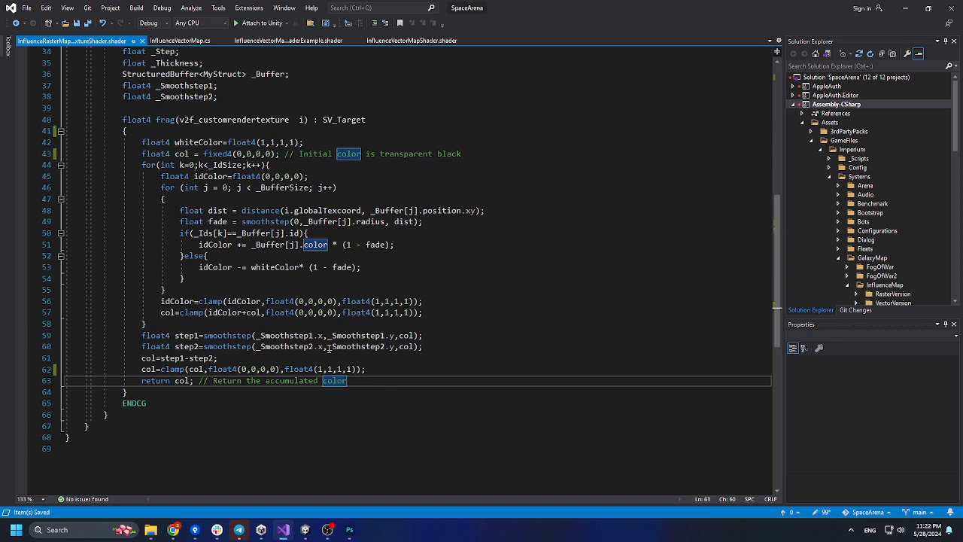
pyautogui.moveTo(328, 350)
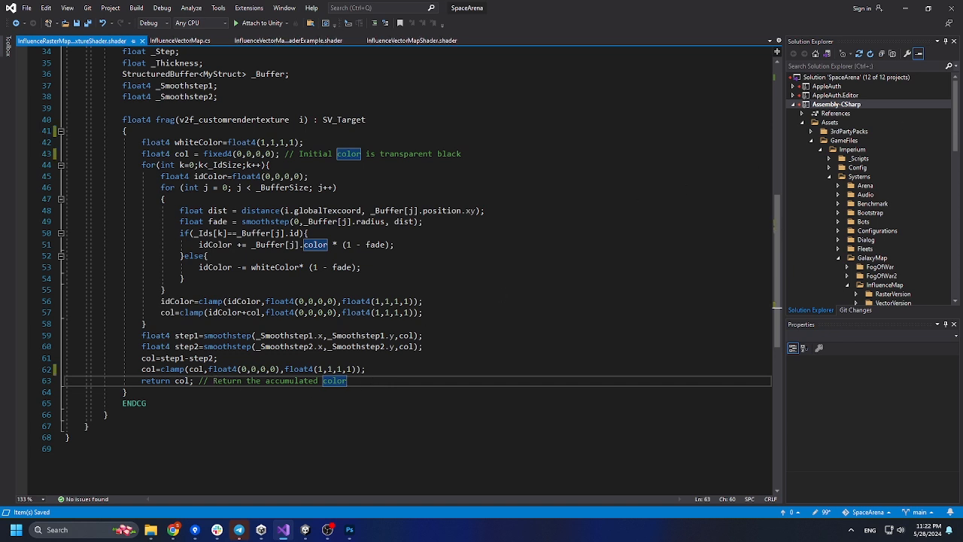
pyautogui.click(48, 39)
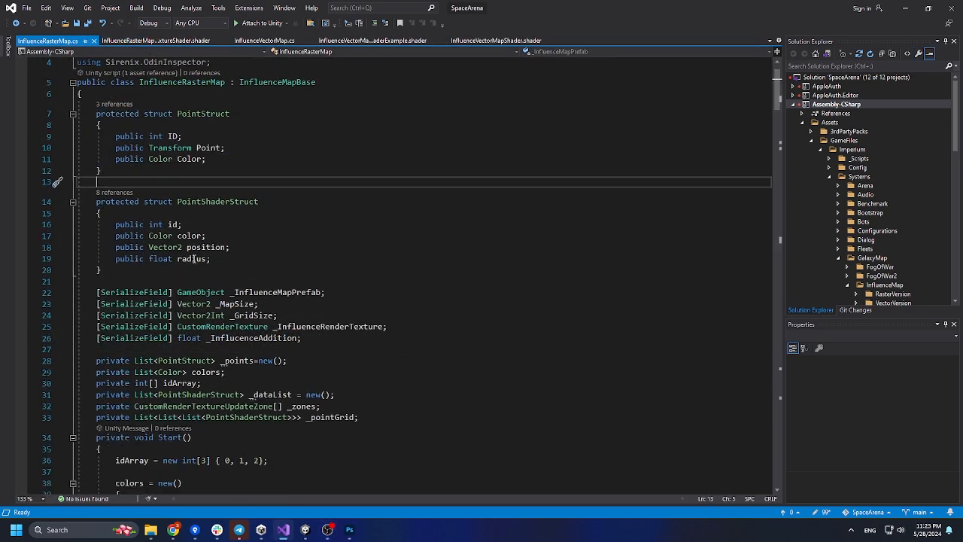
# - Review InfluenceRasterMap's Start setup and highlight the SetInt/SetBuffer lines passing the id array
pyautogui.doubleClick(164, 246)
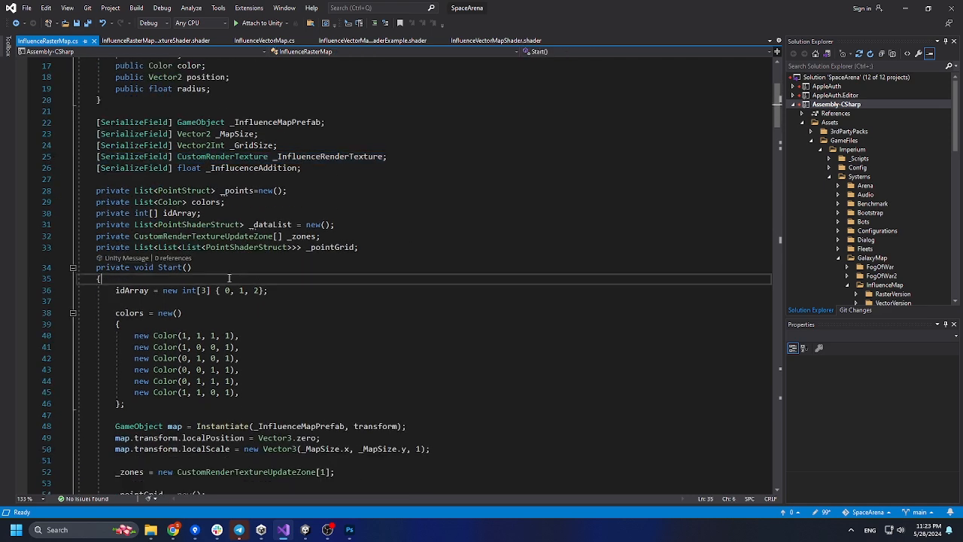
pyautogui.scroll(-3)
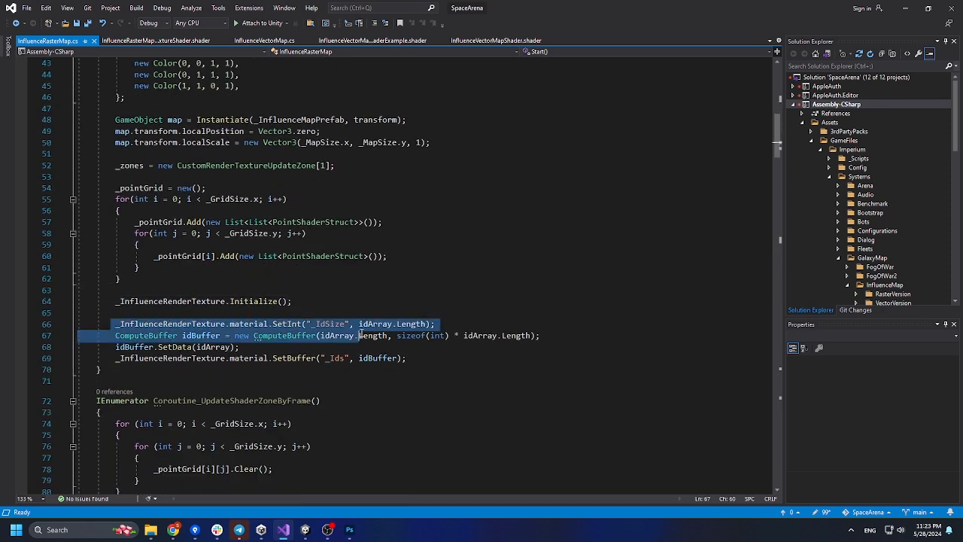
pyautogui.moveTo(361, 334); pyautogui.dragTo(407, 358)
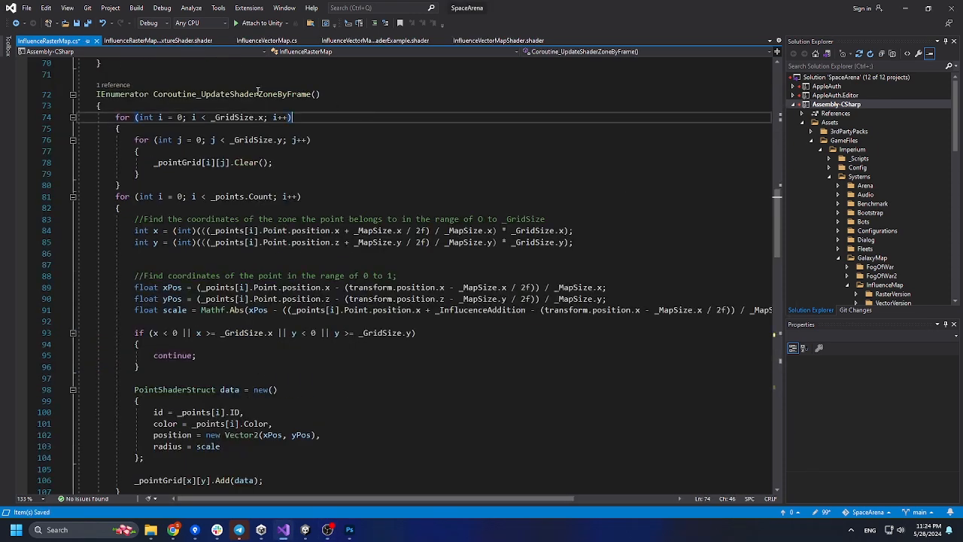
# - Highlight the zone update coroutine and select its float scale calculation line
pyautogui.doubleClick(229, 93)
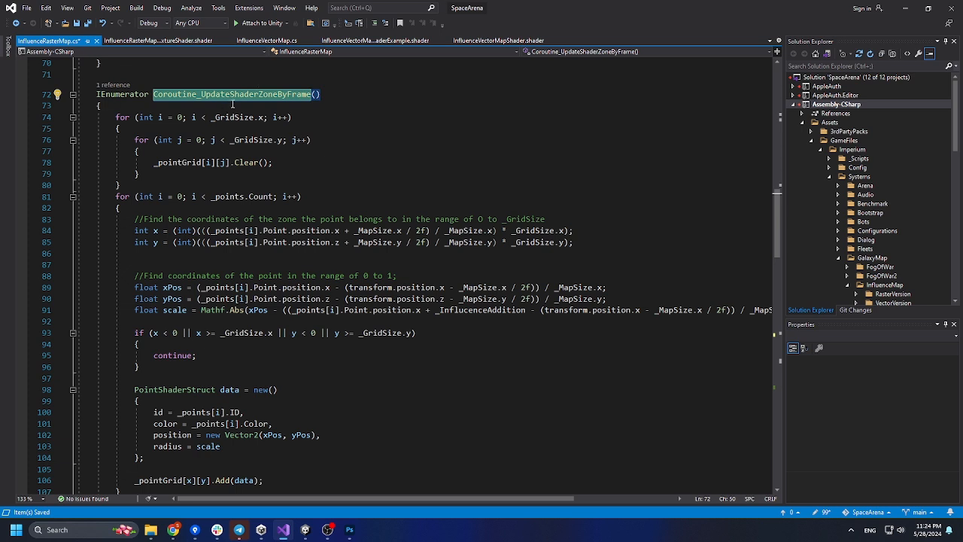
pyautogui.scroll(-3)
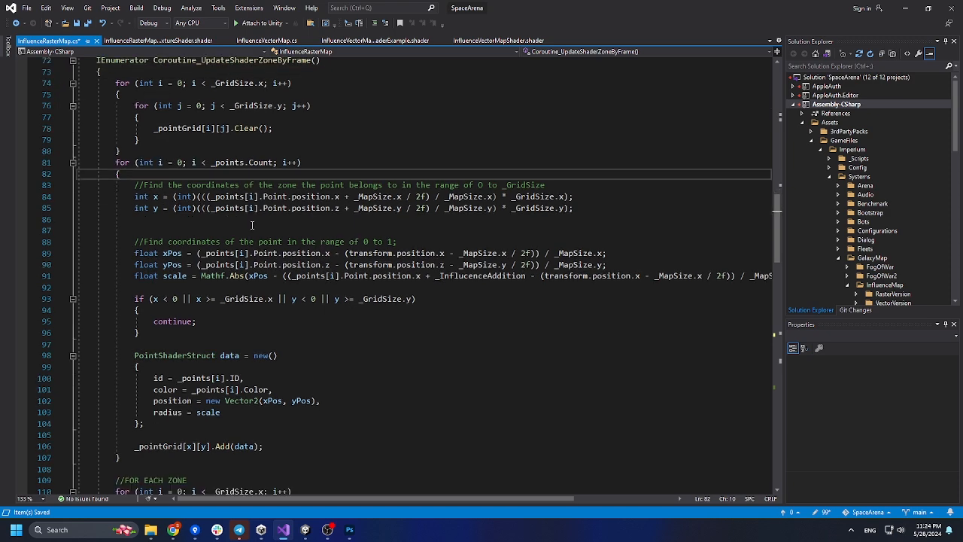
pyautogui.moveTo(134, 195); pyautogui.dragTo(434, 207)
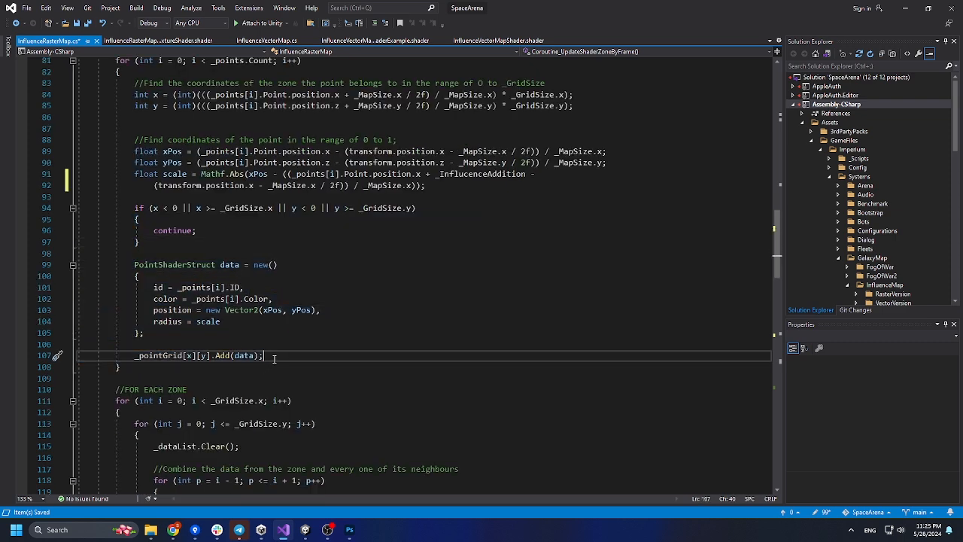
# - Move down to the zone offset and SetBuffer lines and highlight the buffer upload call
pyautogui.scroll(-3)
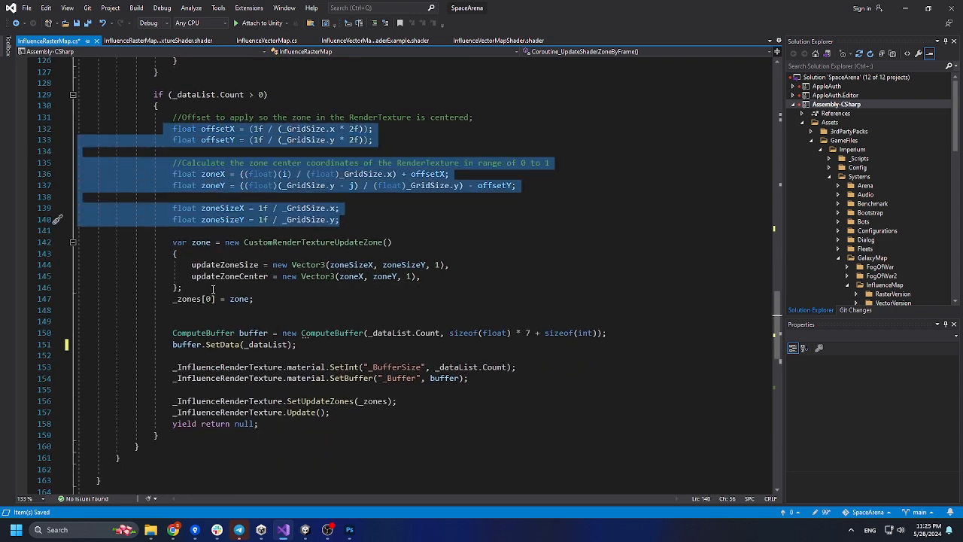
pyautogui.click(256, 298)
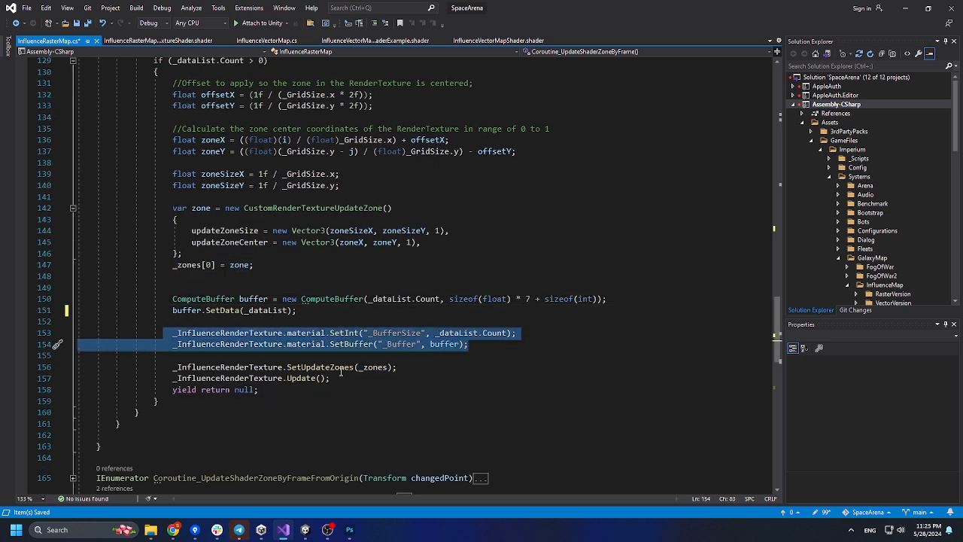
pyautogui.doubleClick(319, 367)
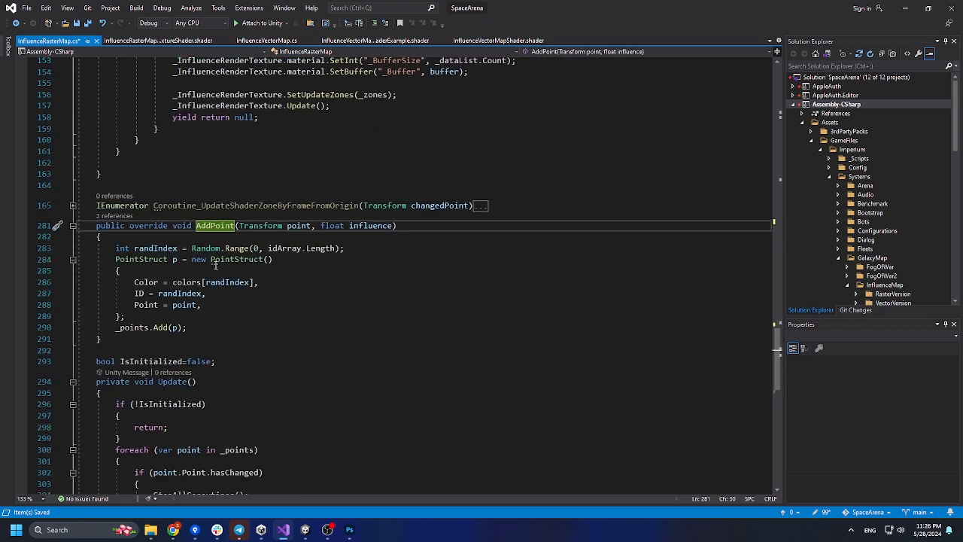
pyautogui.scroll(-3)
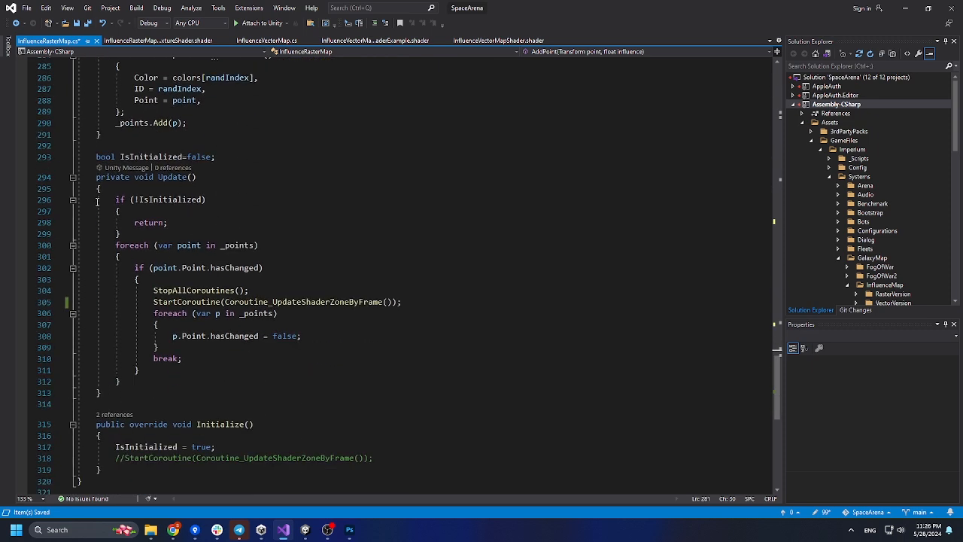
pyautogui.moveTo(62, 384)
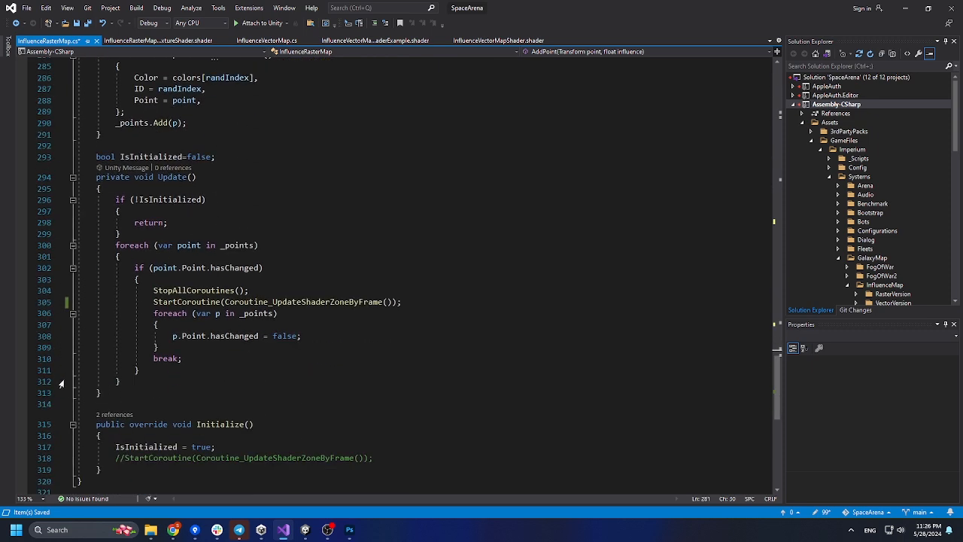